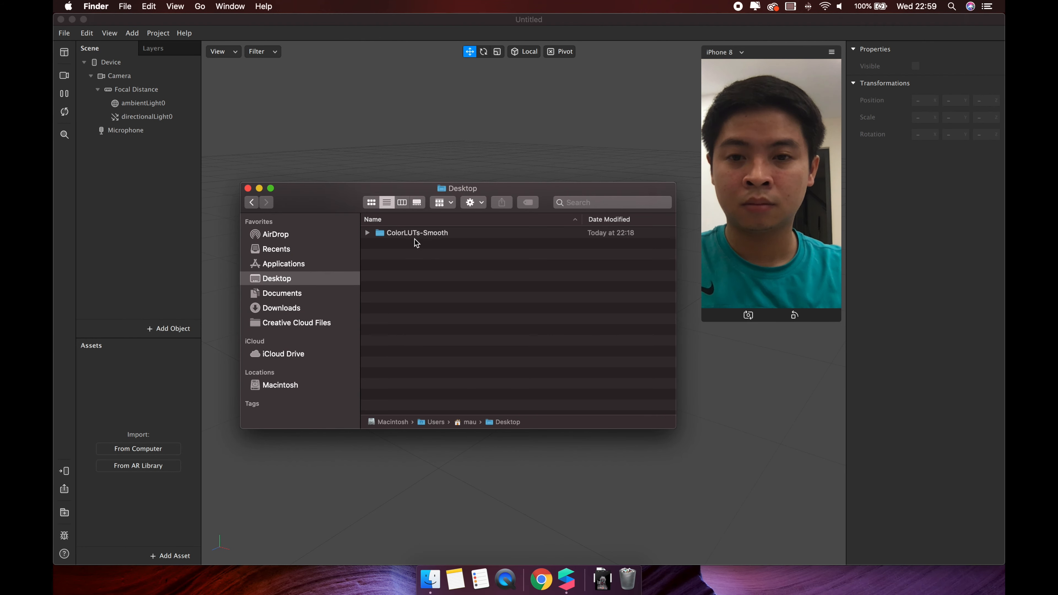
Step: Review the .arp patch, Demo-LUT-01/02 images and faceMeshMask.png inside the ColorLUTs-Smooth folder
{"action": "double_click", "coordinate": [416, 233]}
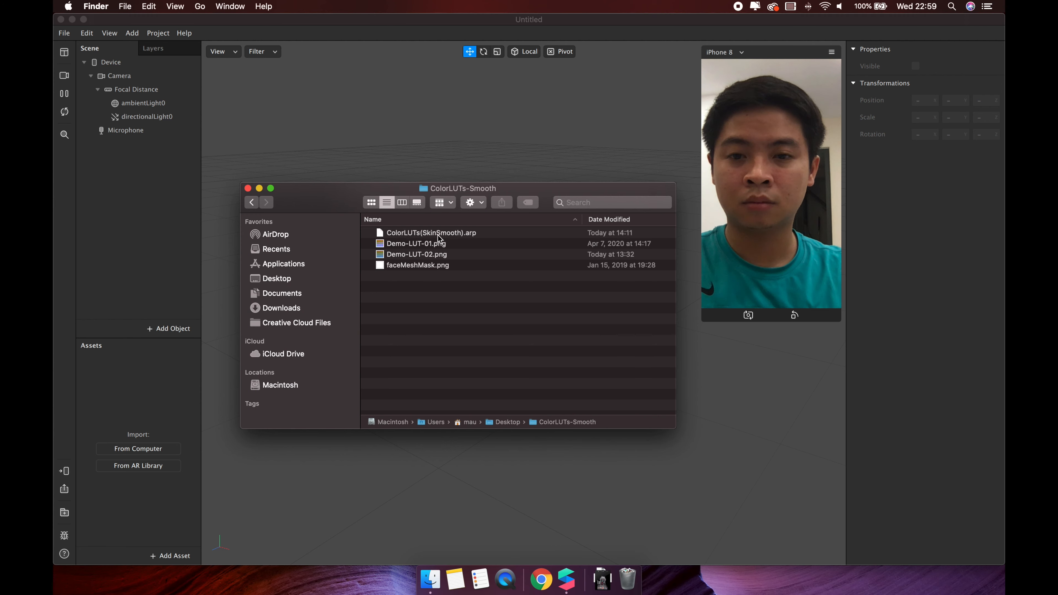
{"action": "left_click", "coordinate": [431, 233]}
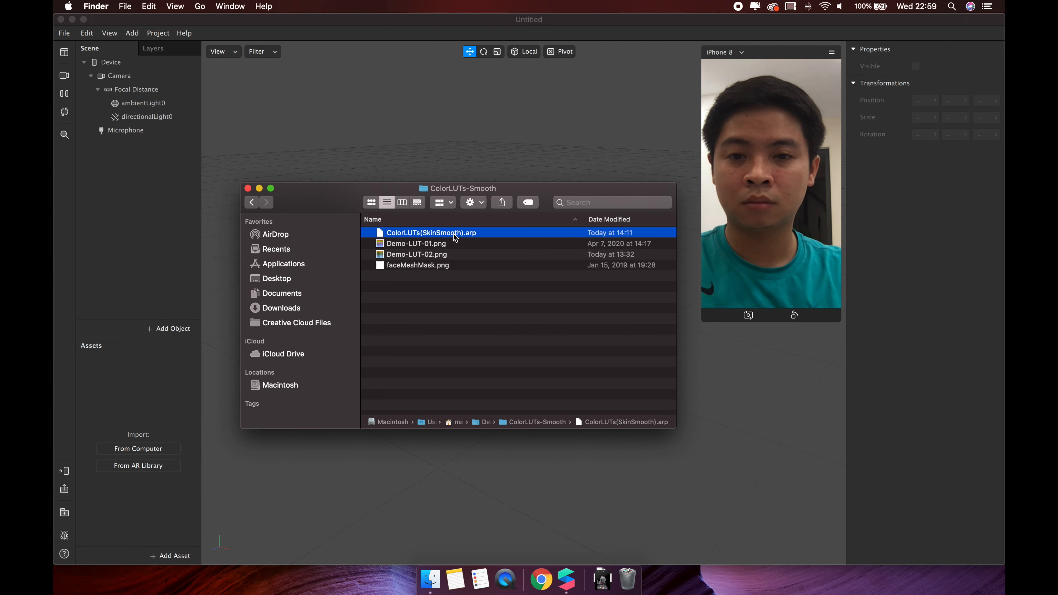
{"action": "left_click", "coordinate": [417, 244]}
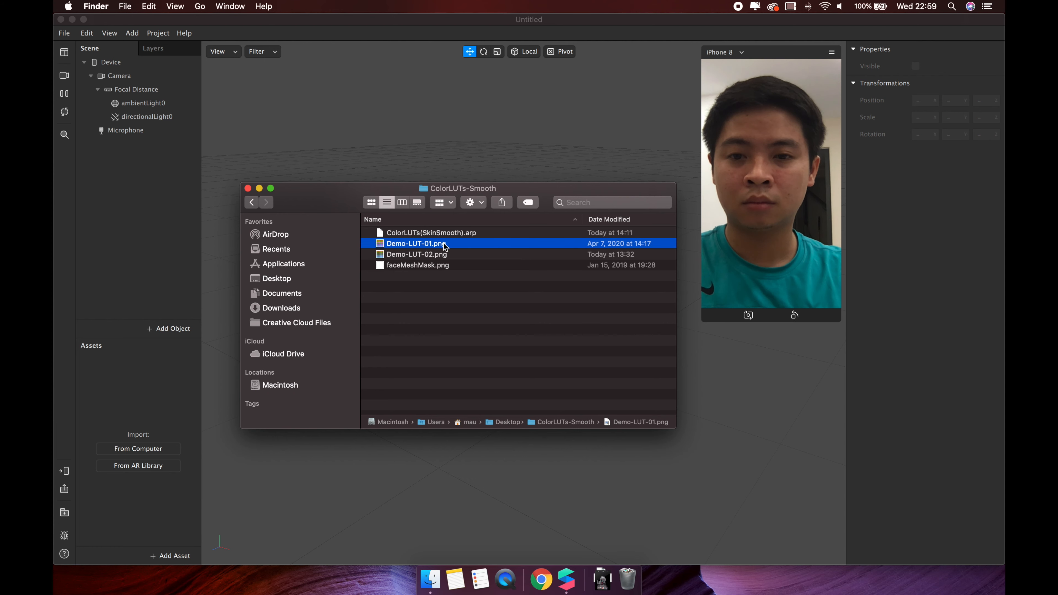
{"action": "left_click", "coordinate": [442, 254]}
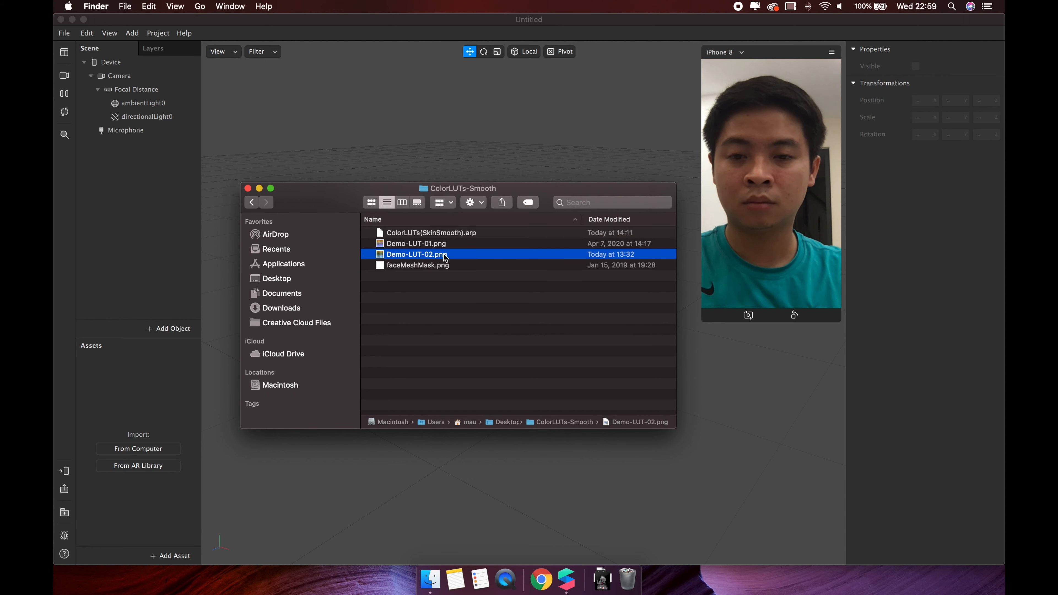
{"action": "left_click", "coordinate": [445, 267]}
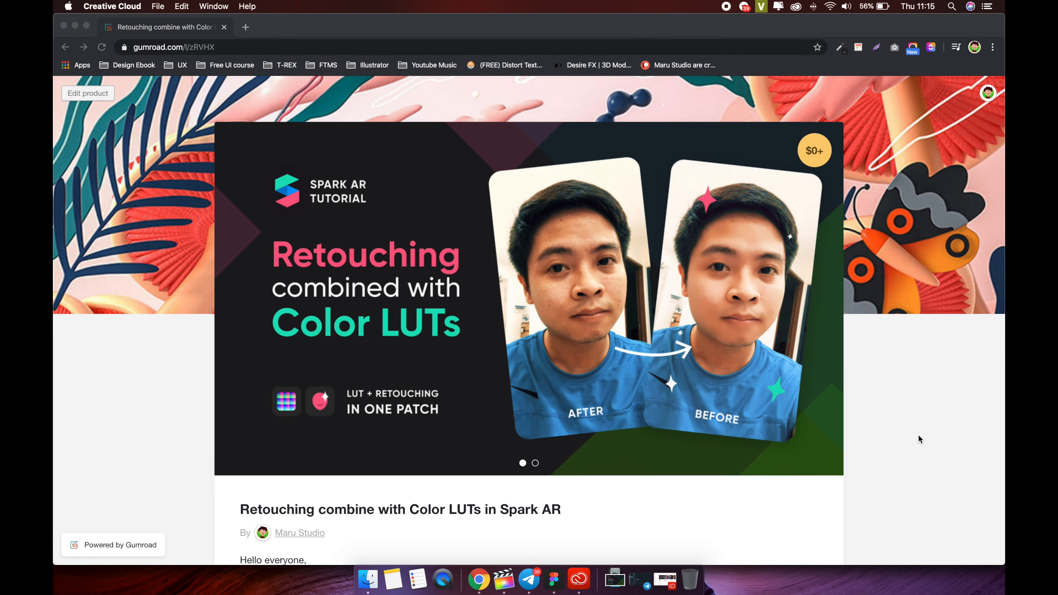
{"action": "mouse_move", "coordinate": [536, 360]}
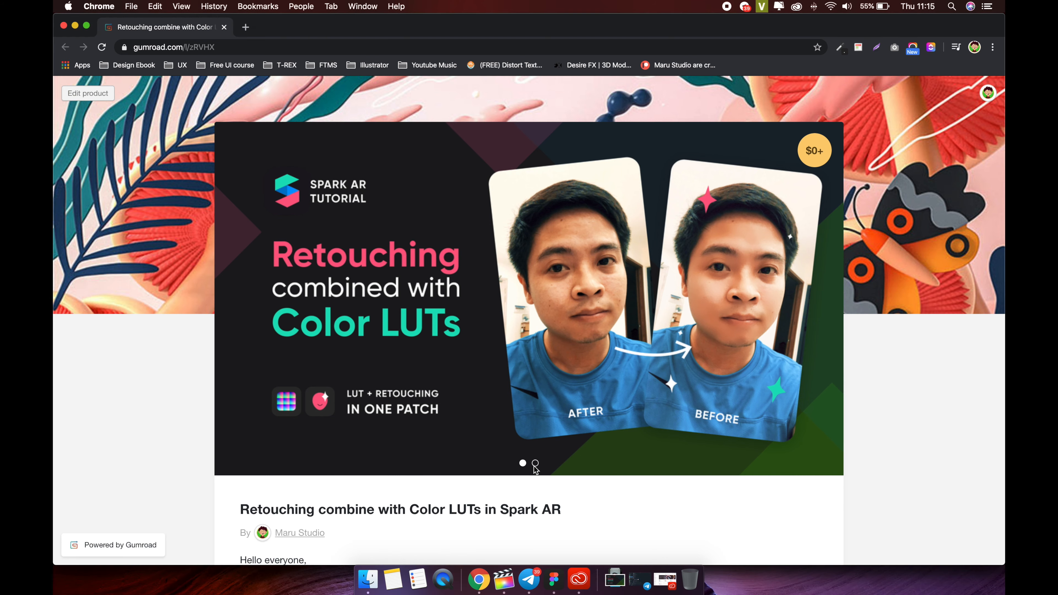
Step: Show the patch diagram slide and scroll through the product description on Gumroad
{"action": "left_click", "coordinate": [535, 464]}
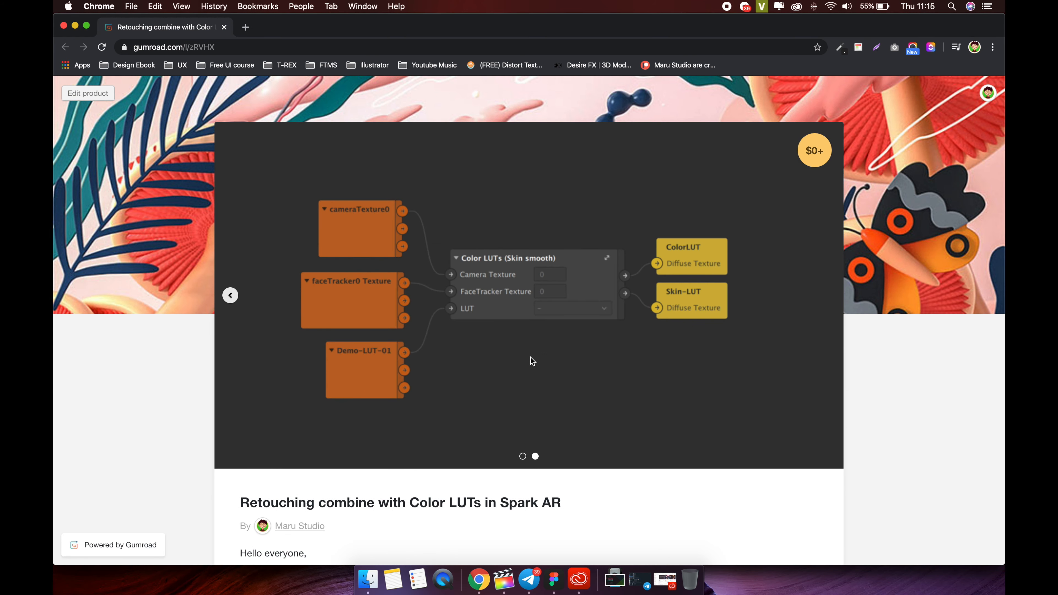
{"action": "mouse_move", "coordinate": [835, 417]}
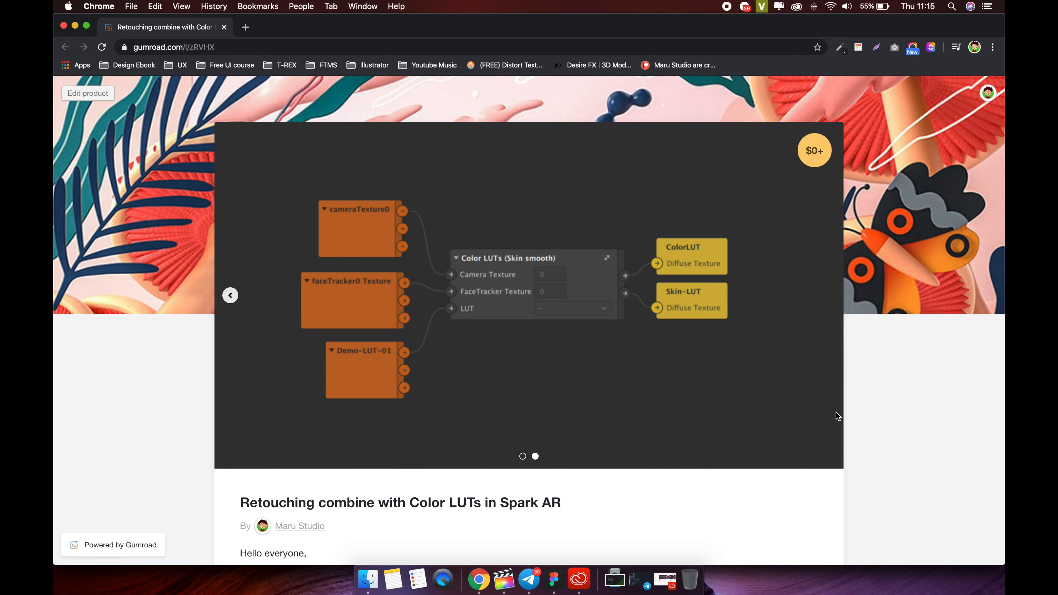
{"action": "scroll", "scroll_direction": "down", "scroll_amount": 3}
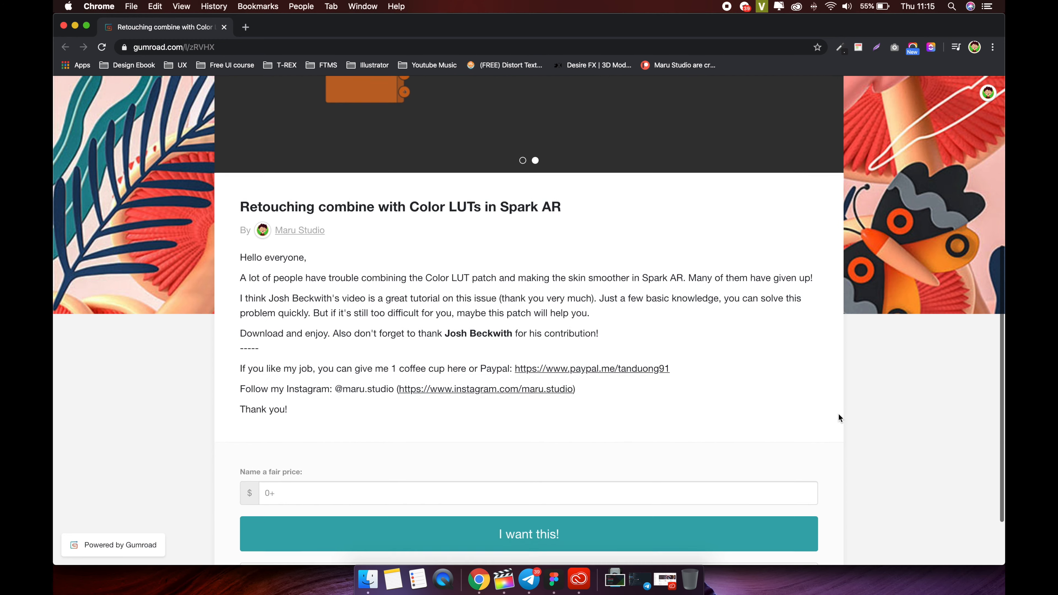
{"action": "scroll", "scroll_direction": "down", "scroll_amount": 3}
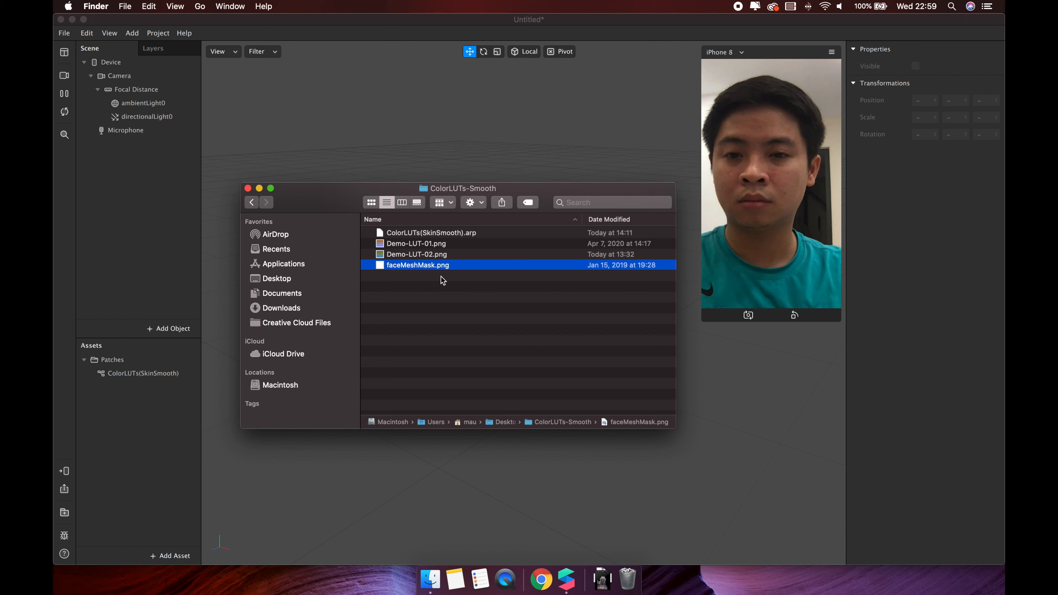
Step: Import Demo-LUT-01, Demo-LUT-02 and faceMeshMask as textures with No compression ticked
{"action": "left_click", "coordinate": [417, 244]}
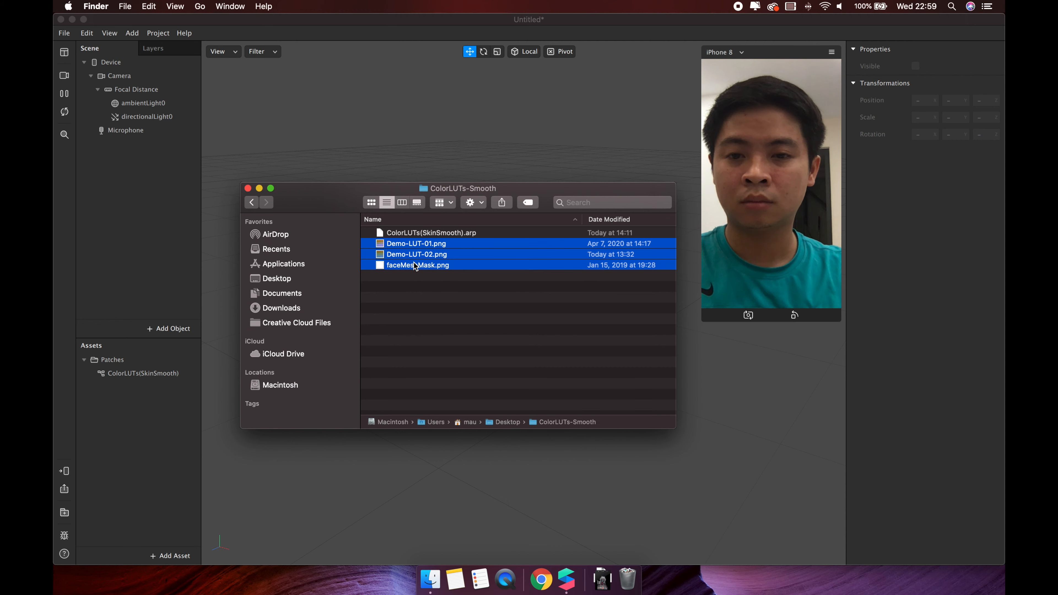
{"action": "left_click_drag", "start_coordinate": [417, 254], "coordinate": [135, 372]}
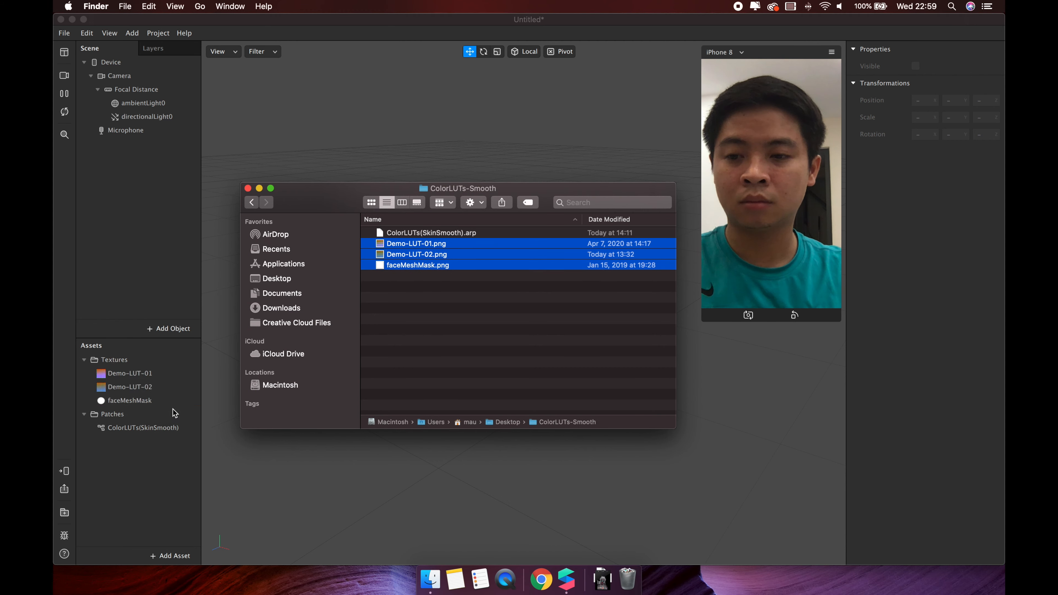
{"action": "left_click", "coordinate": [130, 387]}
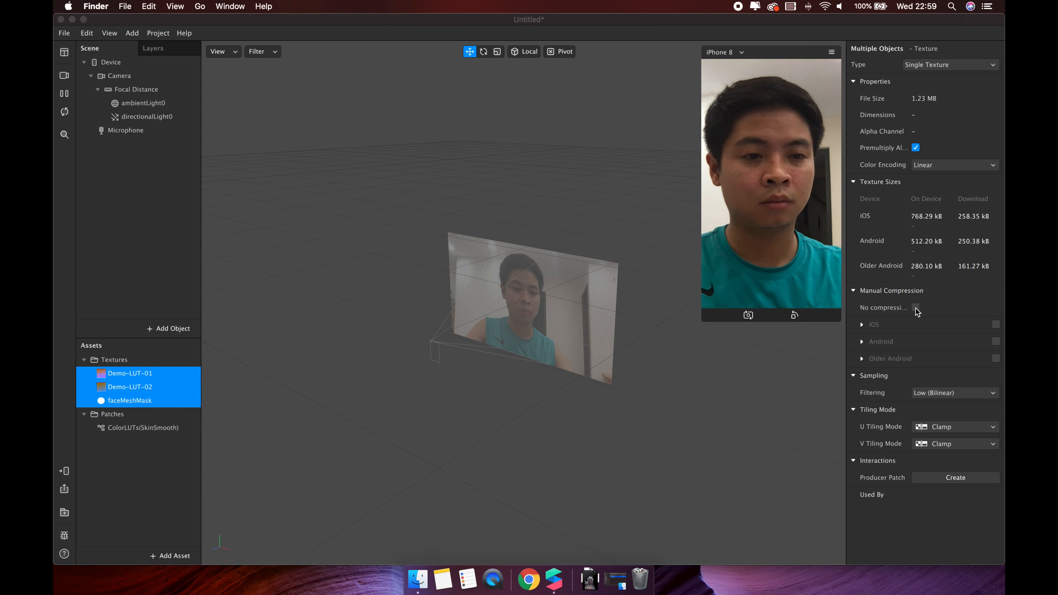
{"action": "left_click", "coordinate": [915, 307]}
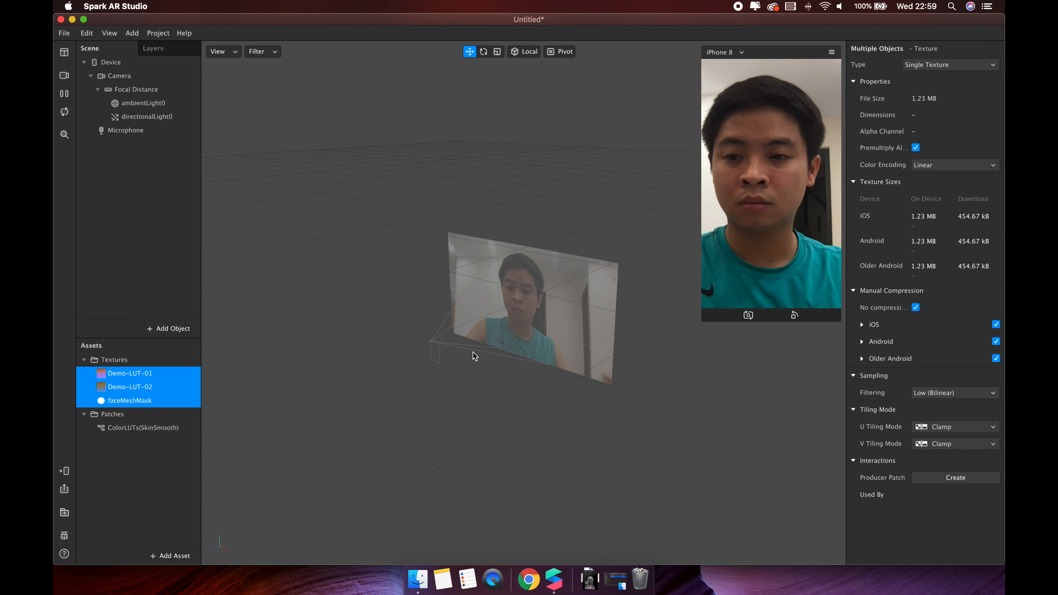
{"action": "left_click", "coordinate": [168, 328]}
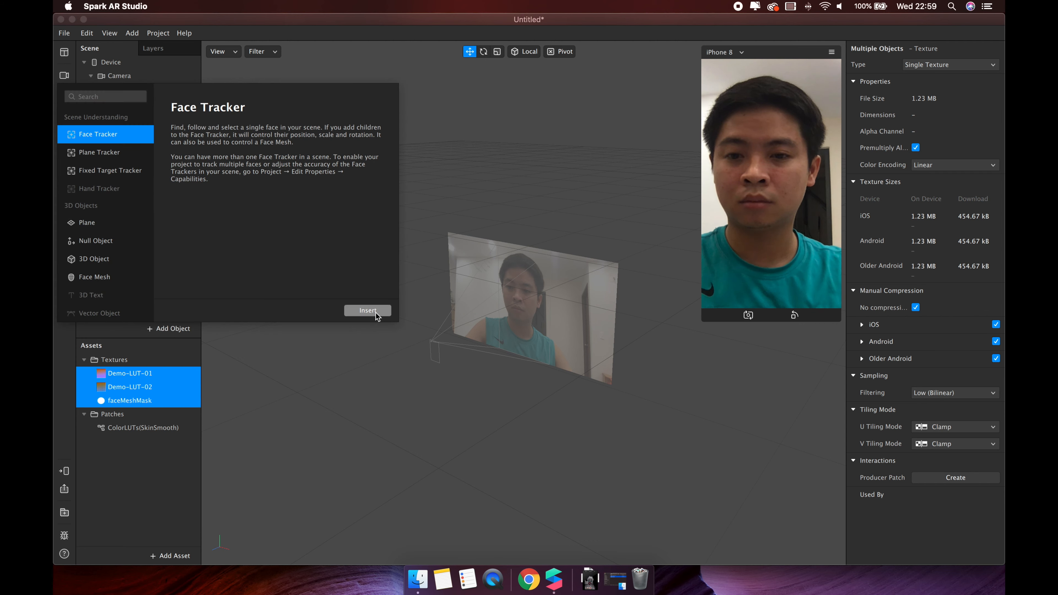
Step: Add a Face Tracker holding a face mesh renamed Skin-smooth
{"action": "left_click", "coordinate": [368, 310]}
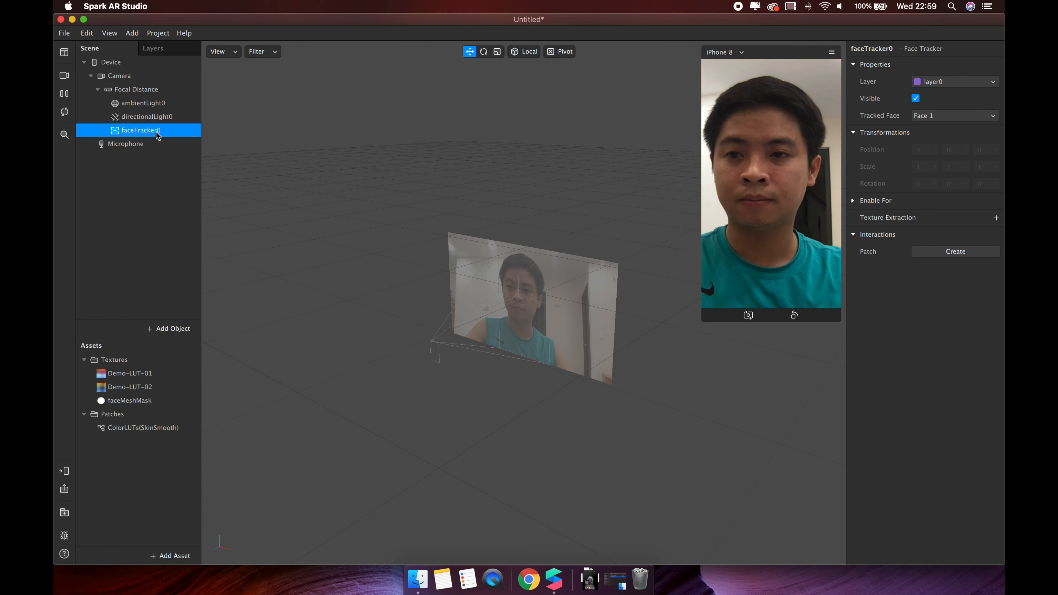
{"action": "right_click", "coordinate": [141, 130]}
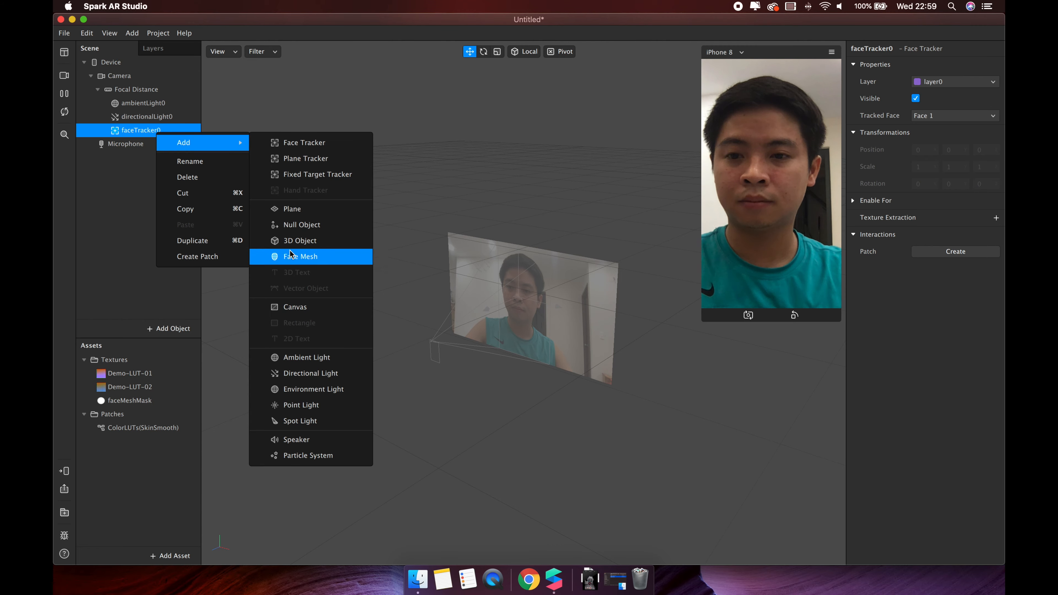
{"action": "left_click", "coordinate": [300, 256]}
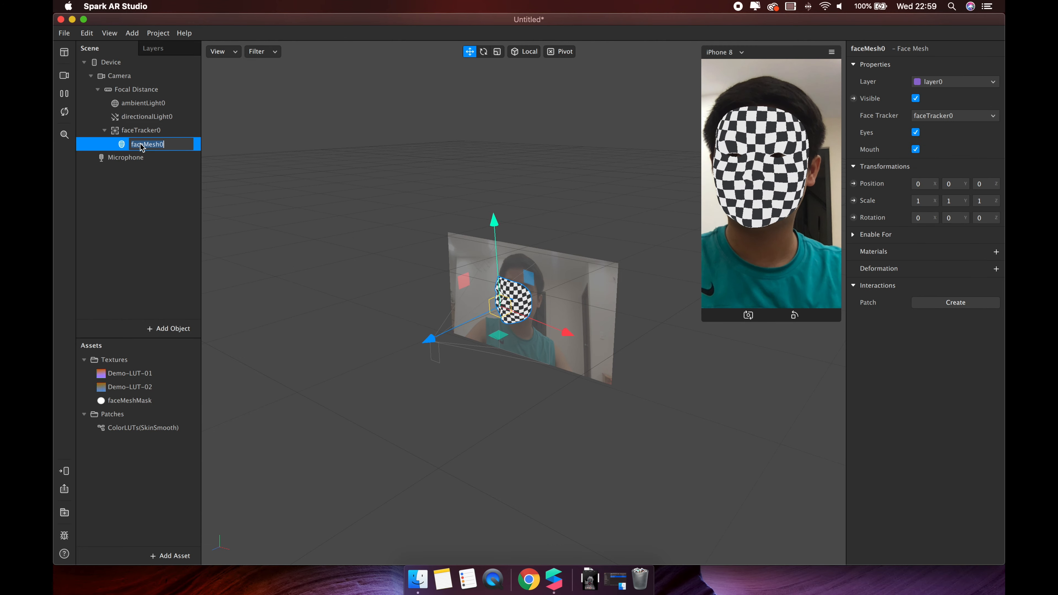
{"action": "type", "text": "Skin"}
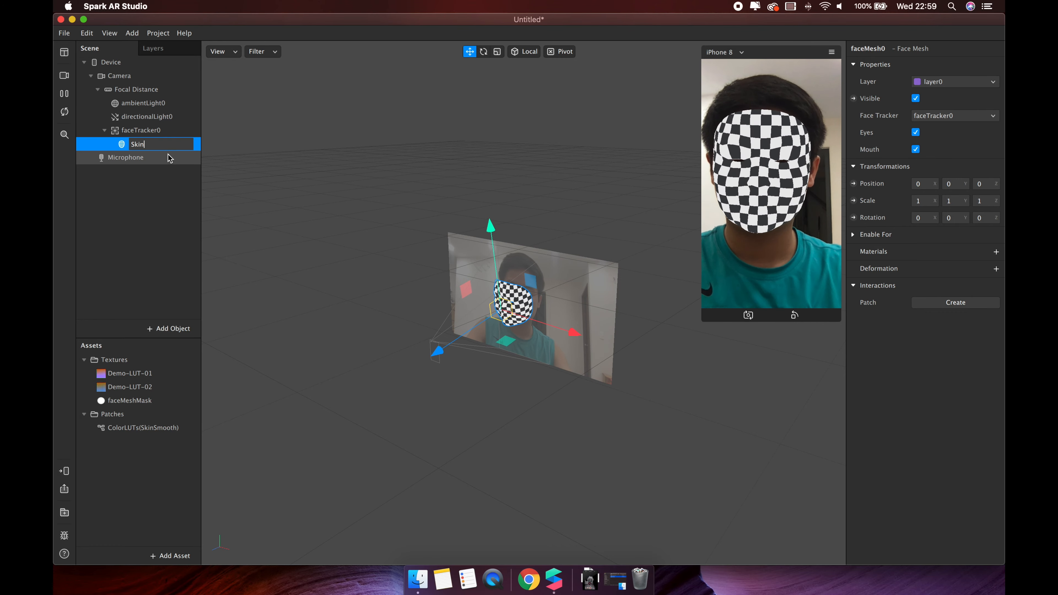
{"action": "type", "text": "-smooth"}
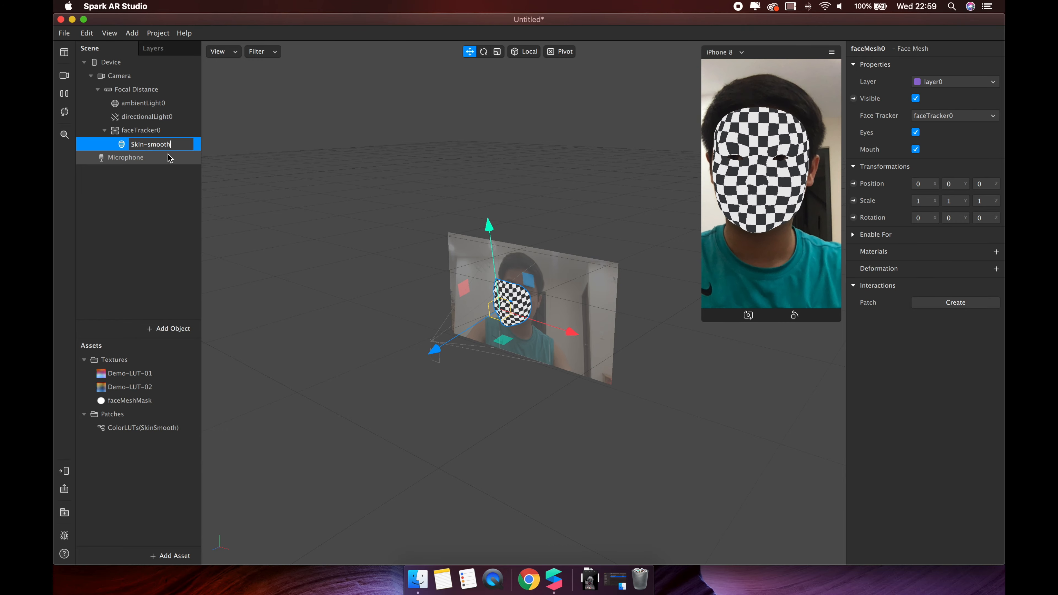
{"action": "key", "text": "Return"}
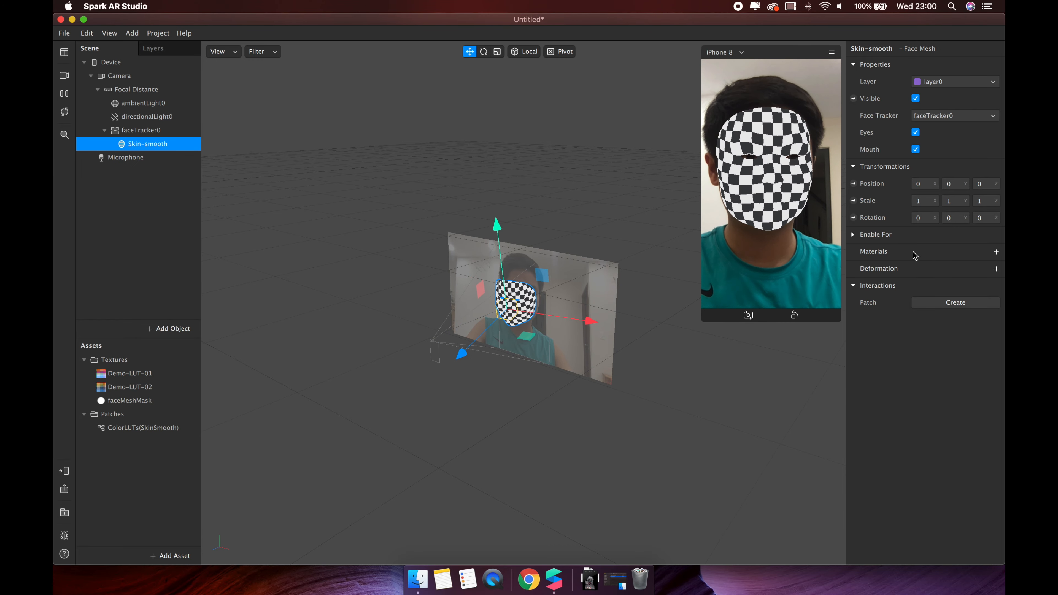
Step: Create a material on the mesh using the Retouching shader with skin smoothing around 56%
{"action": "left_click", "coordinate": [997, 252]}
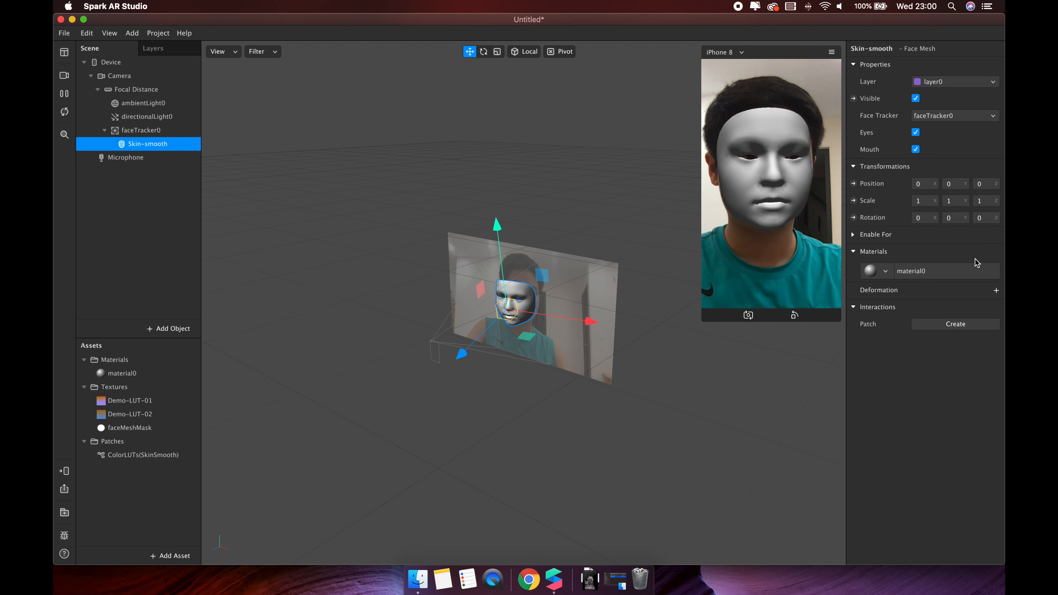
{"action": "left_click", "coordinate": [121, 374]}
{"action": "type", "text": "Skin-smooth"}
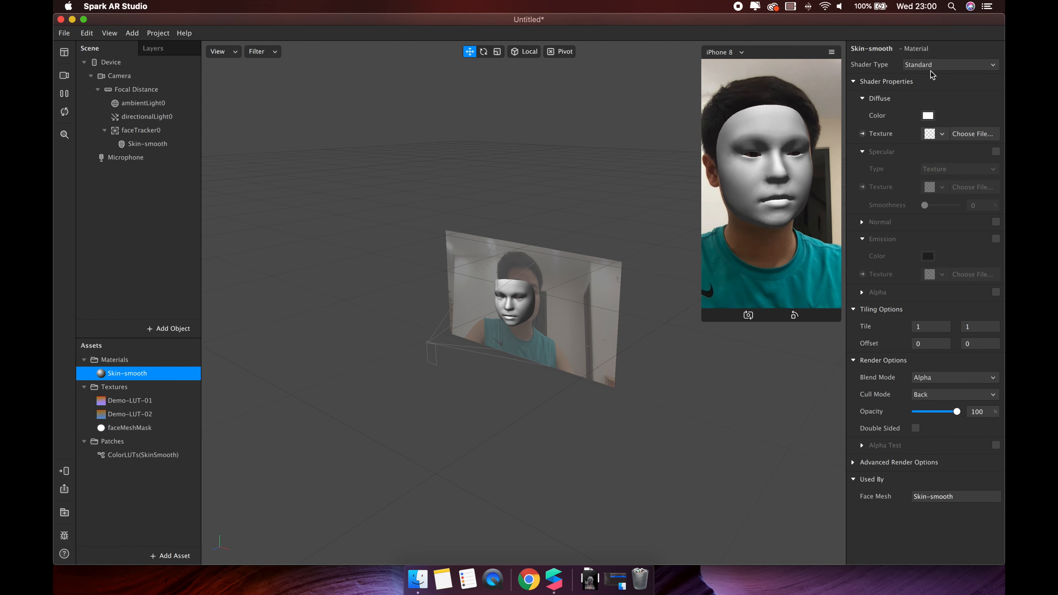
{"action": "left_click", "coordinate": [951, 64]}
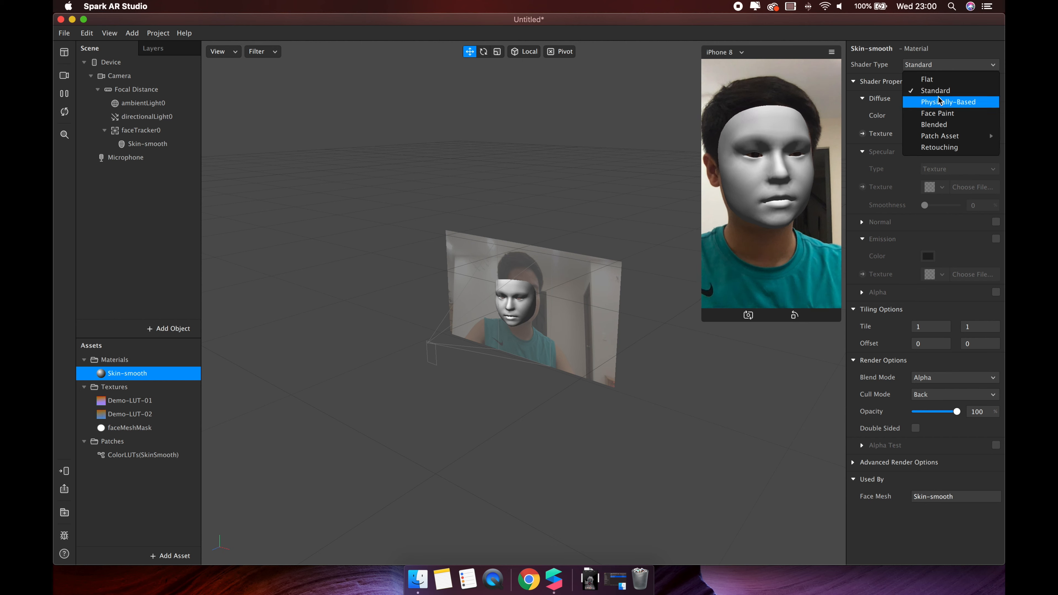
{"action": "mouse_move", "coordinate": [938, 117]}
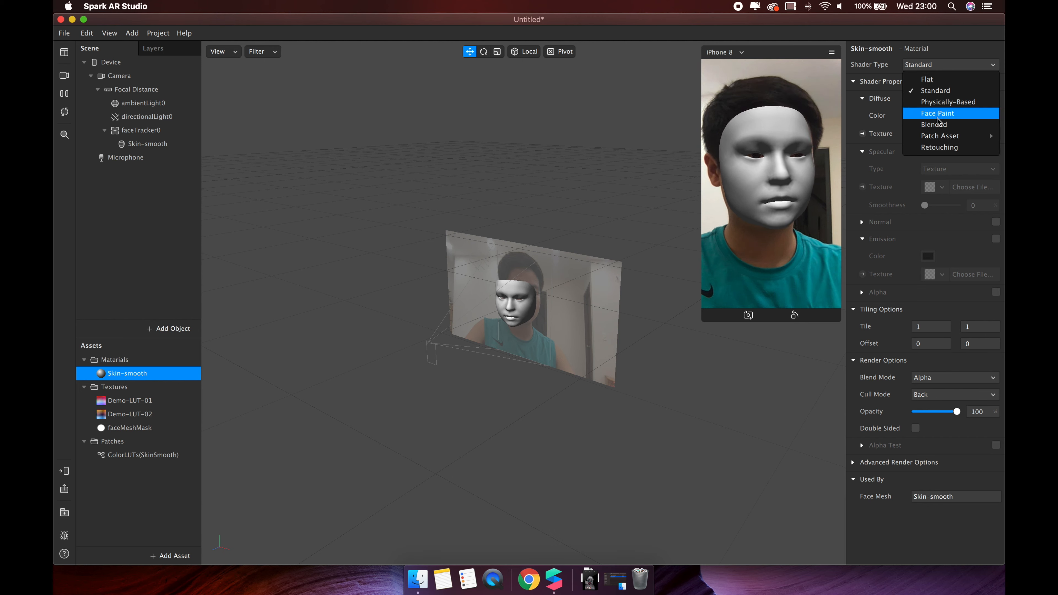
{"action": "left_click", "coordinate": [939, 147]}
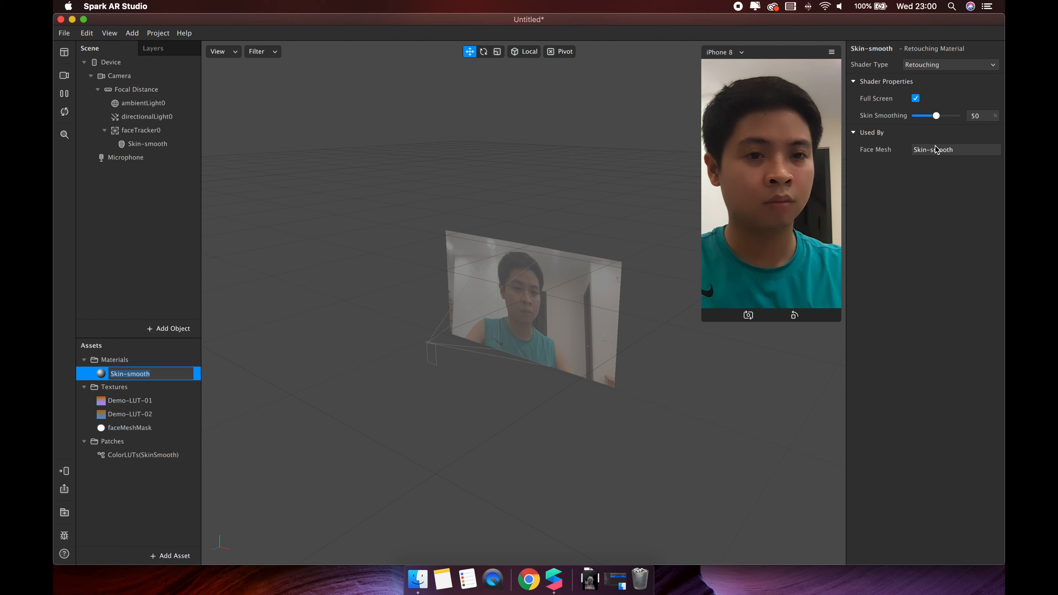
{"action": "left_click_drag", "start_coordinate": [935, 115], "coordinate": [949, 115]}
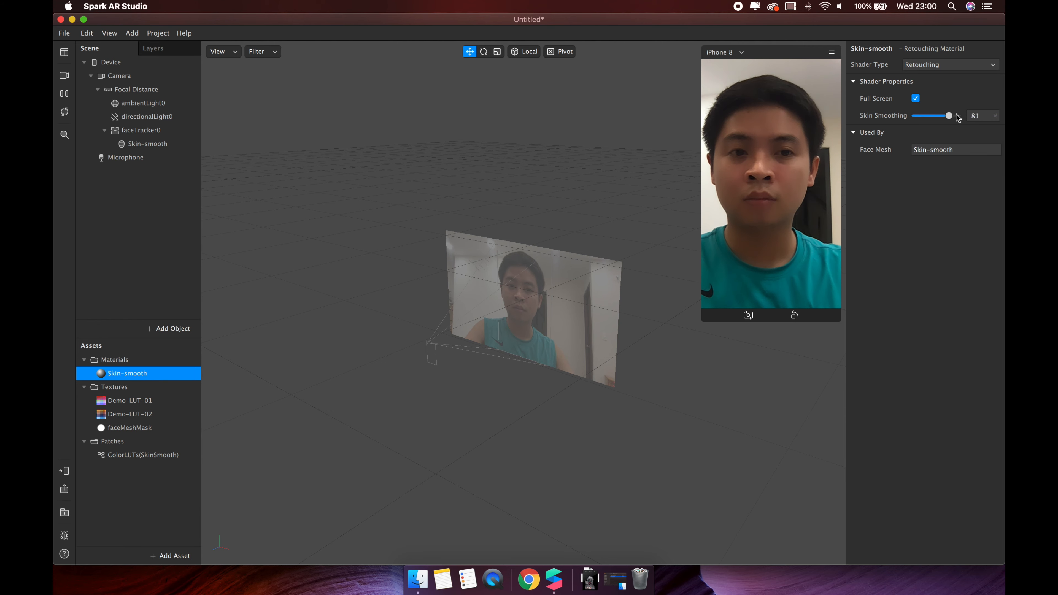
{"action": "left_click_drag", "start_coordinate": [948, 116], "coordinate": [916, 115]}
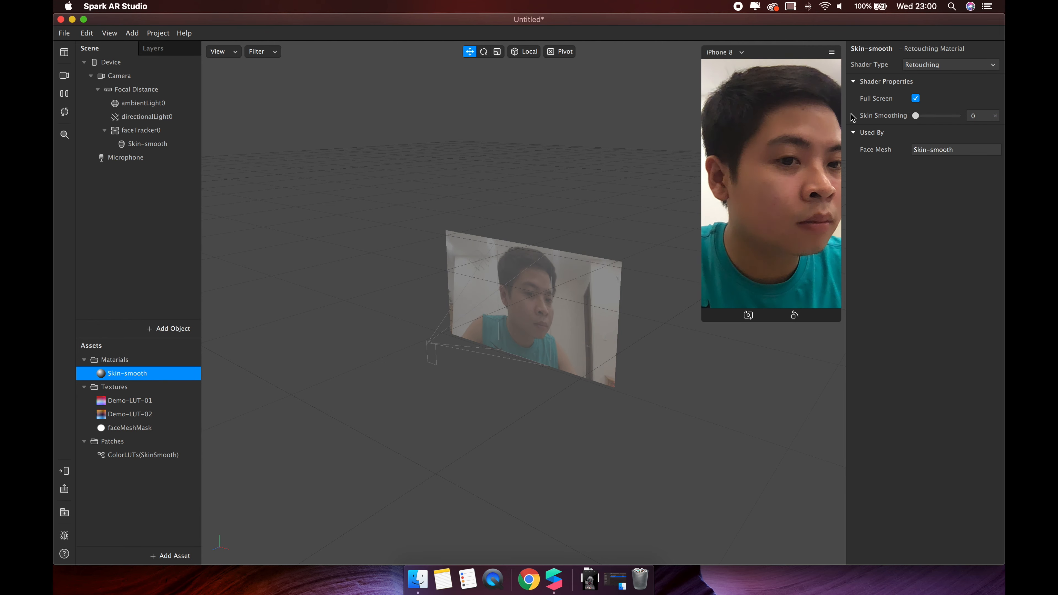
{"action": "left_click_drag", "start_coordinate": [916, 115], "coordinate": [938, 115]}
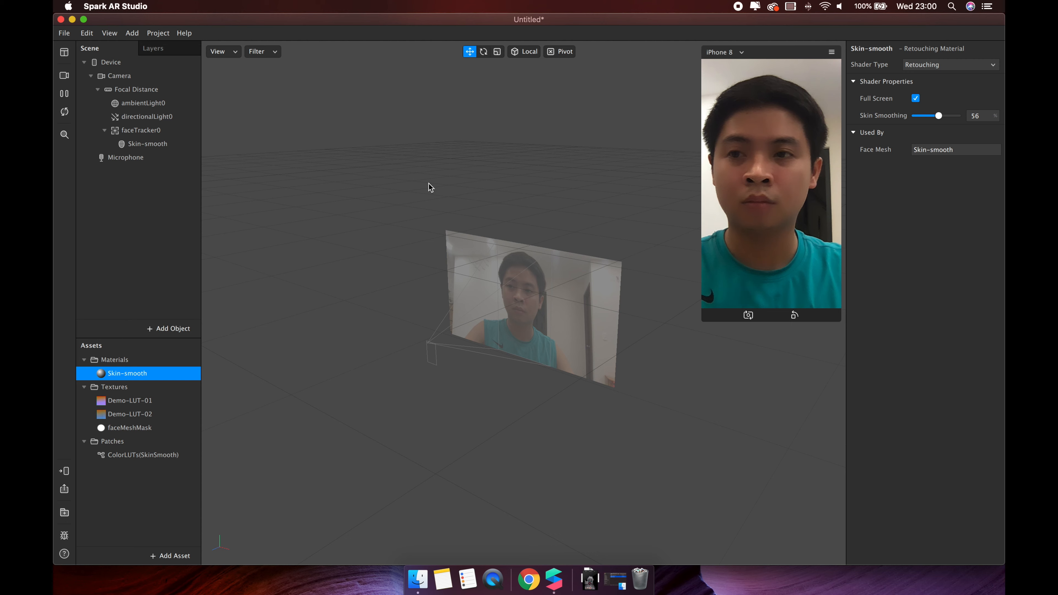
Step: Place the ColorLUTs(SkinSmooth) patch and both Demo-LUT textures in the Patch Editor
{"action": "left_click", "coordinate": [64, 52]}
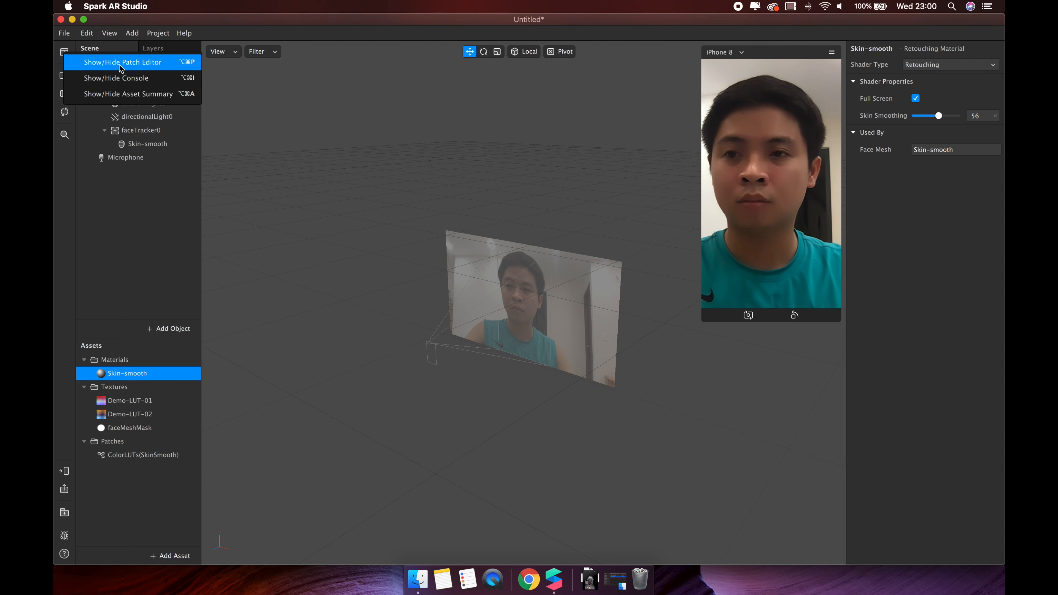
{"action": "left_click", "coordinate": [122, 62]}
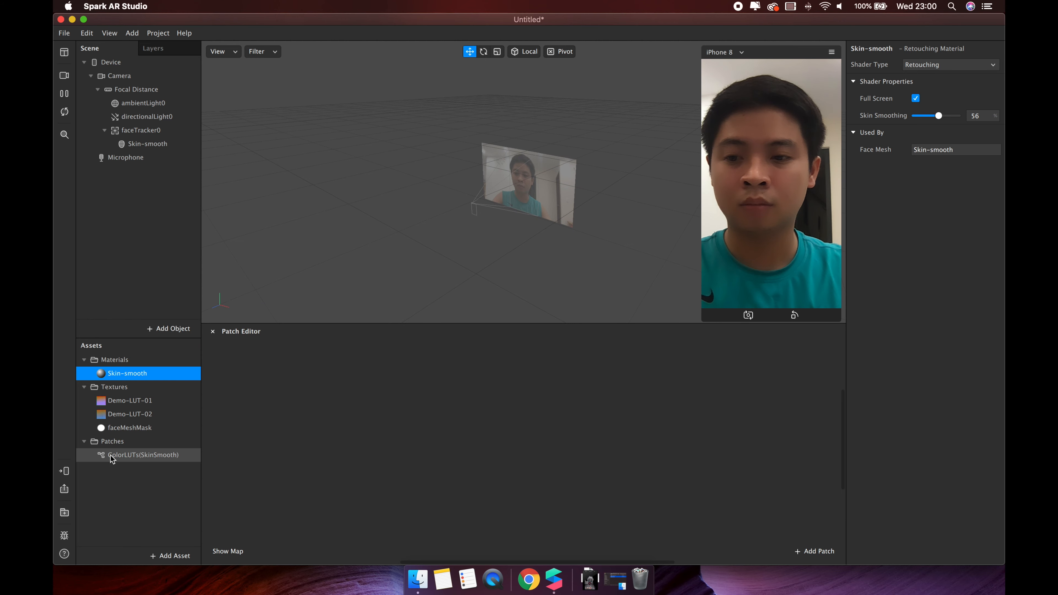
{"action": "left_click", "coordinate": [139, 455]}
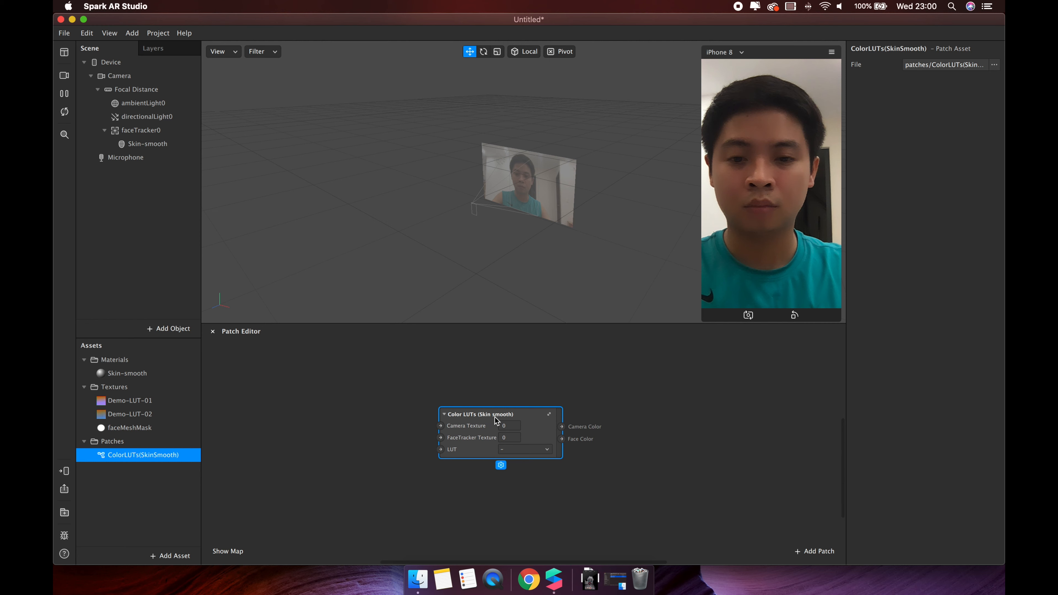
{"action": "left_click_drag", "start_coordinate": [498, 414], "coordinate": [505, 393]}
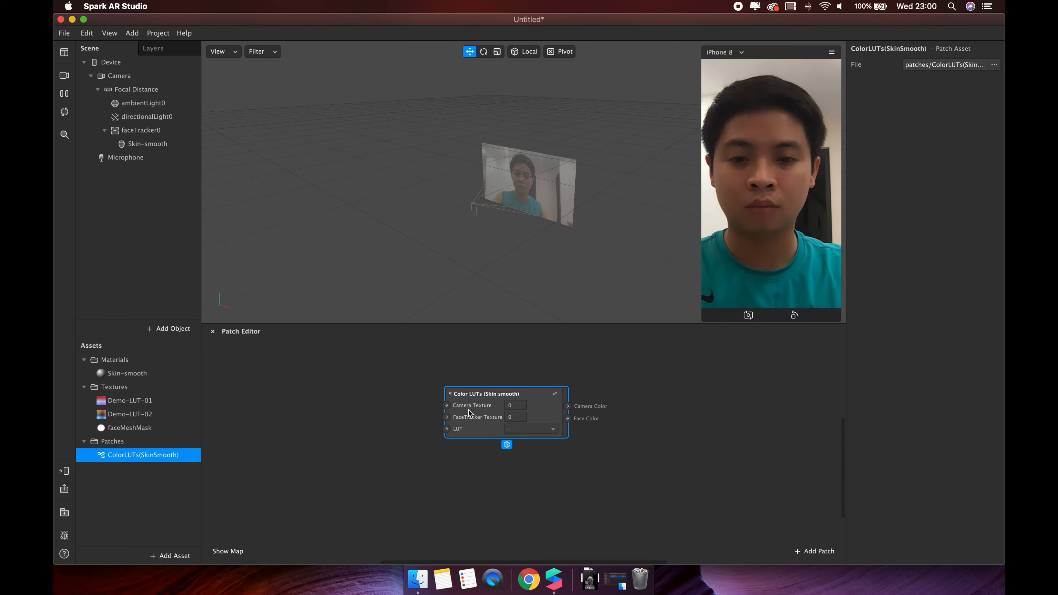
{"action": "mouse_move", "coordinate": [465, 436]}
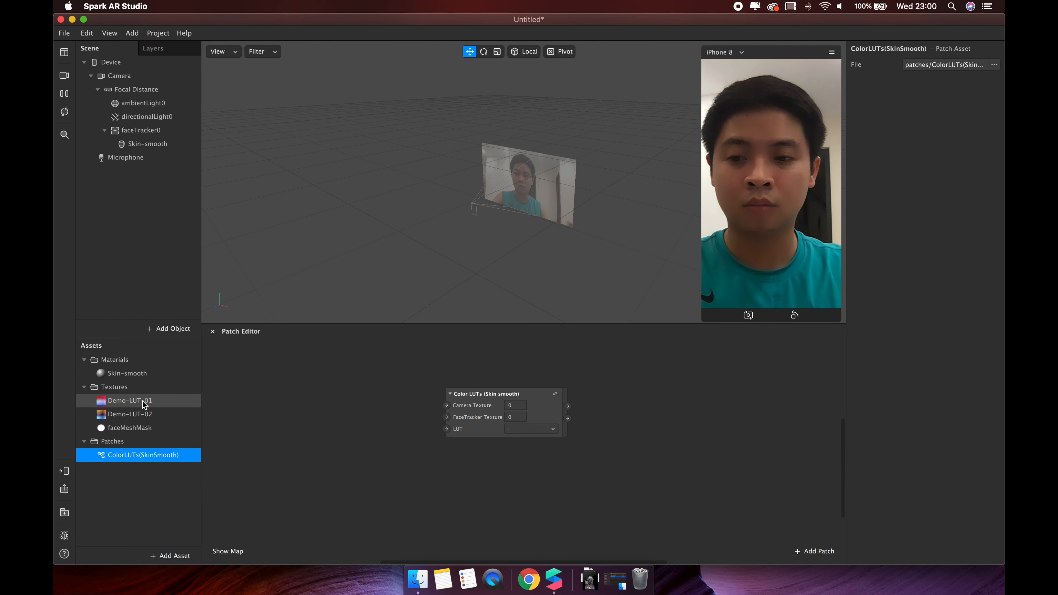
{"action": "left_click", "coordinate": [130, 414]}
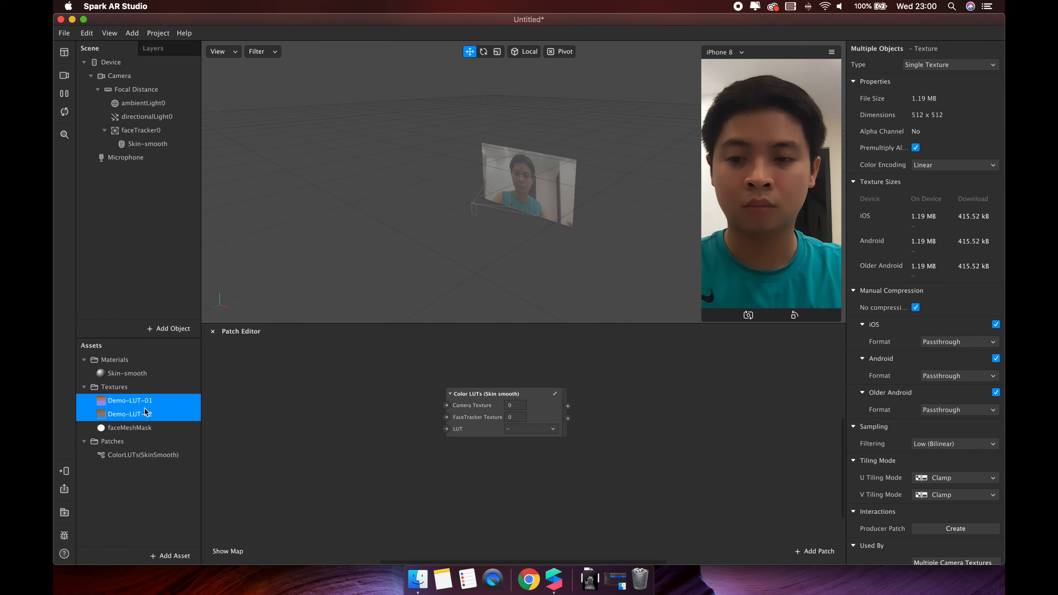
{"action": "left_click_drag", "start_coordinate": [129, 414], "coordinate": [381, 475]}
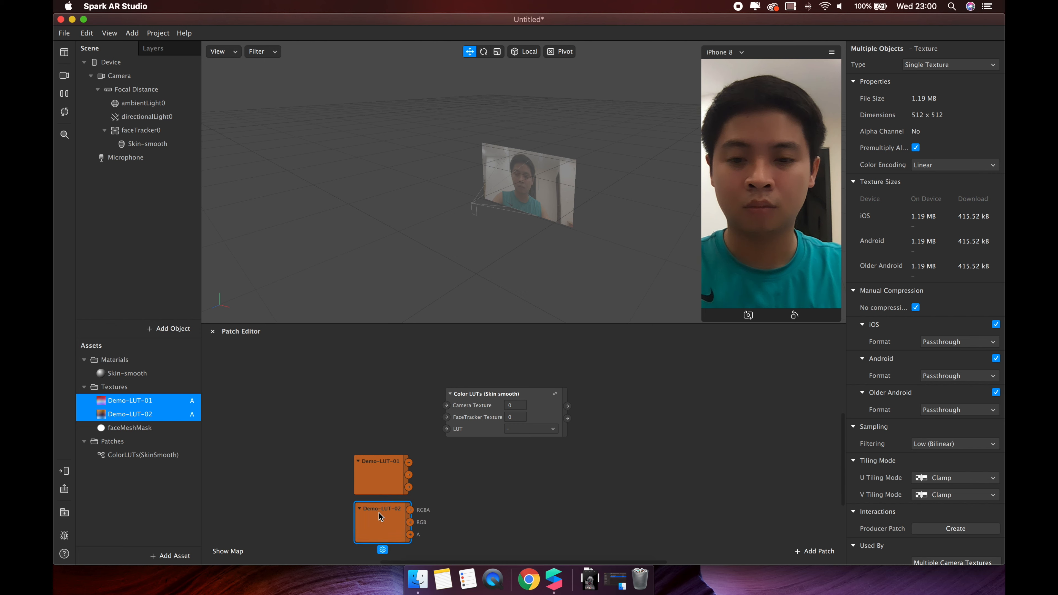
{"action": "mouse_move", "coordinate": [416, 470]}
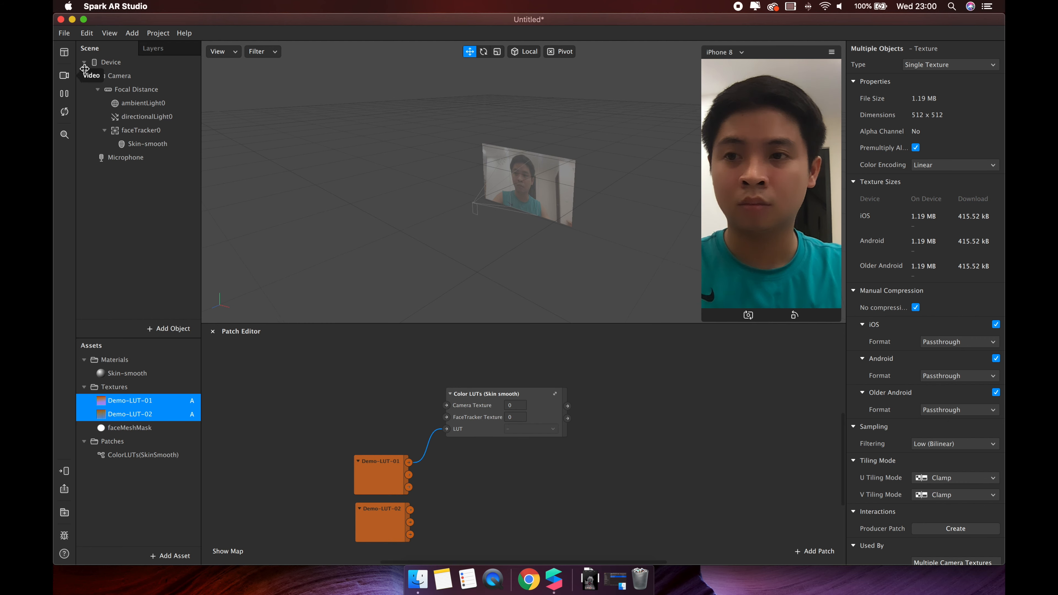
Step: Add texture extraction on the Camera and on faceTracker0
{"action": "left_click", "coordinate": [121, 75]}
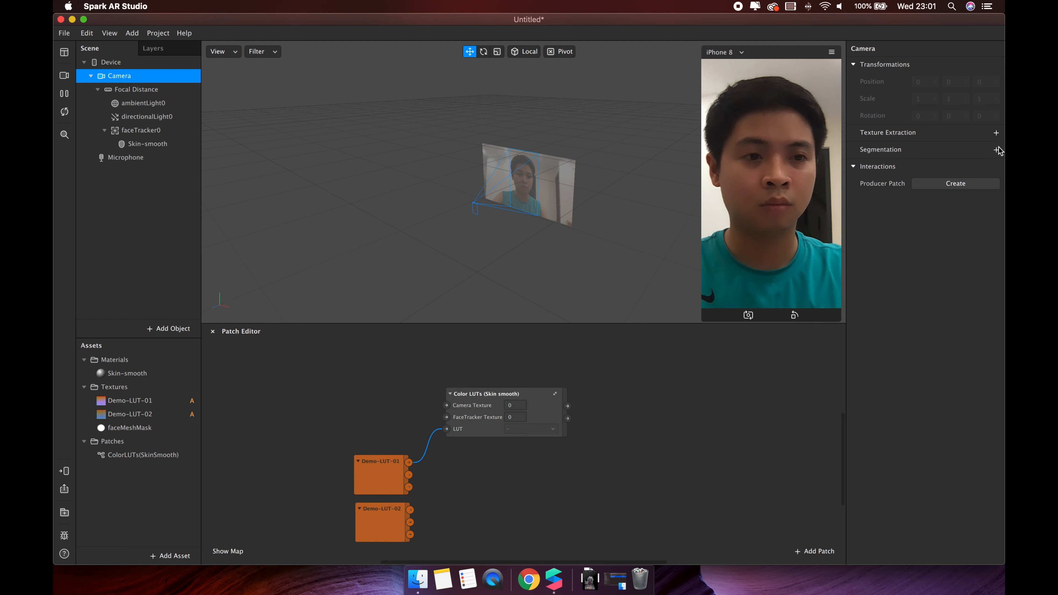
{"action": "left_click", "coordinate": [996, 133]}
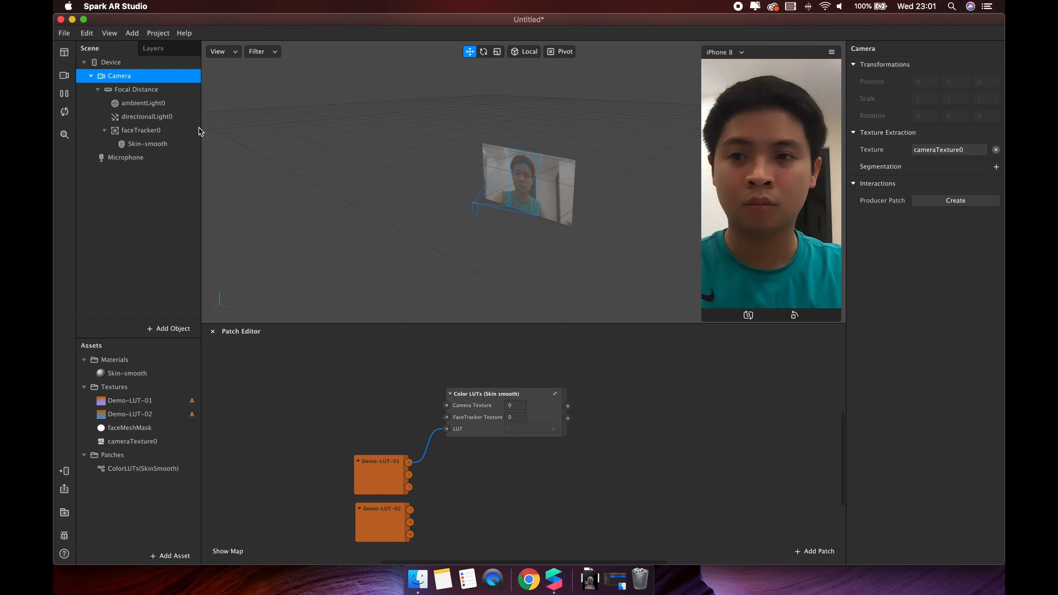
{"action": "left_click", "coordinate": [141, 130]}
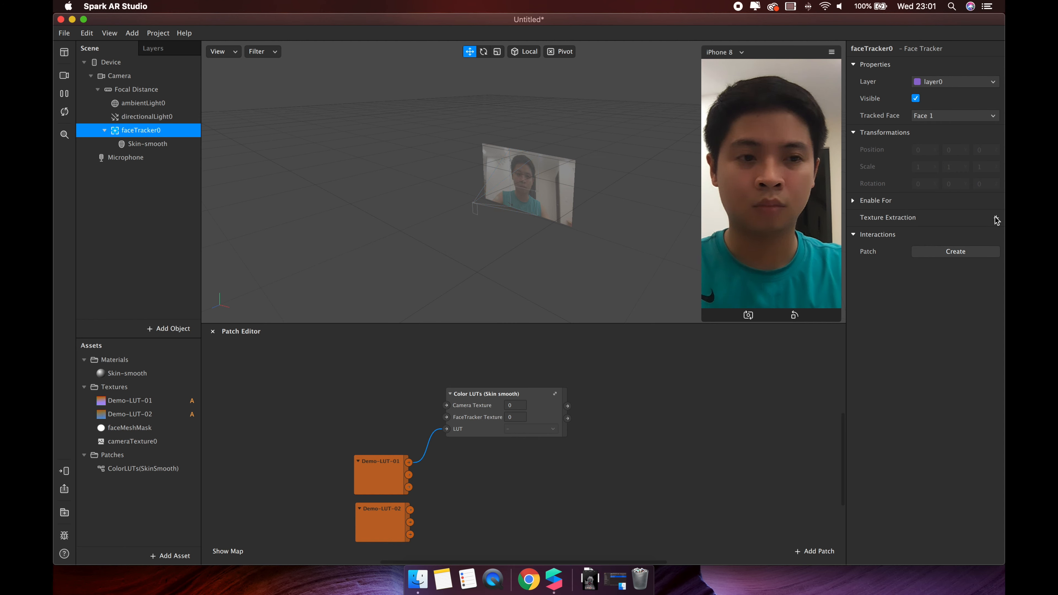
{"action": "left_click", "coordinate": [996, 220]}
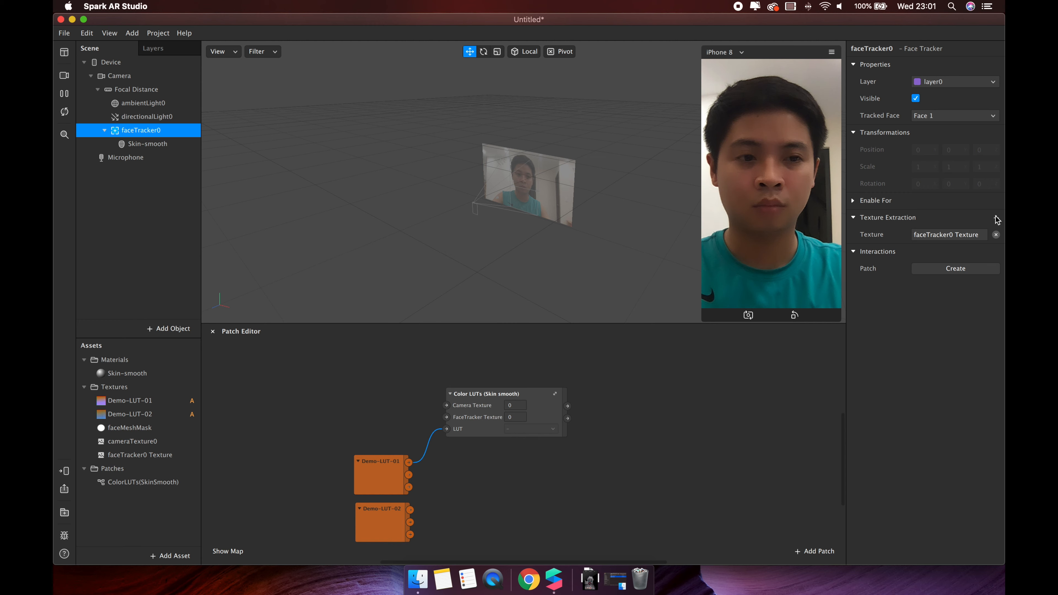
Step: Enable Eyes and Mouth openings on the faceTracker0 Texture
{"action": "left_click", "coordinate": [133, 442]}
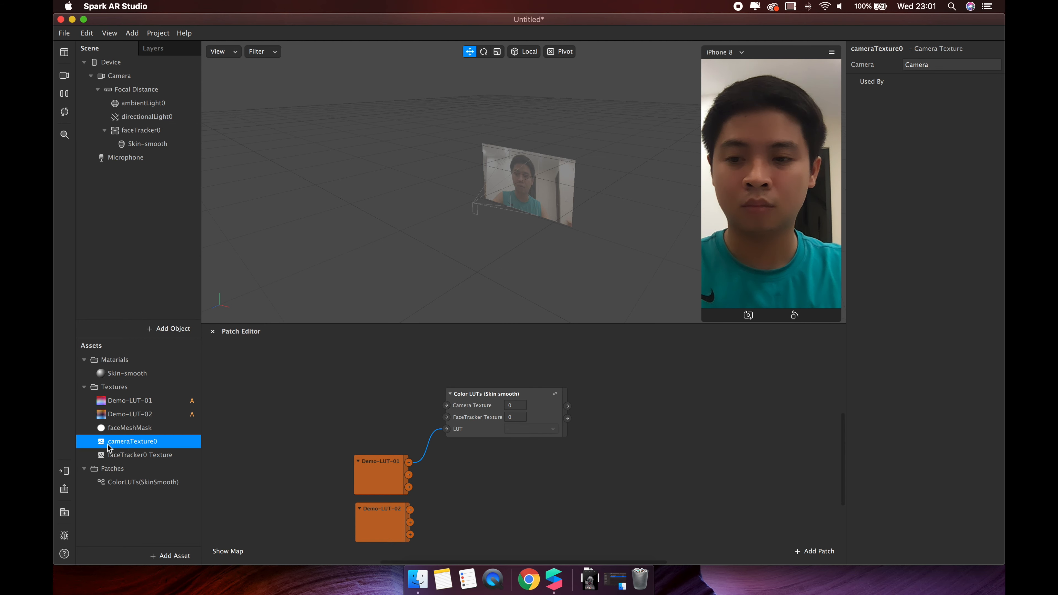
{"action": "mouse_move", "coordinate": [134, 458]}
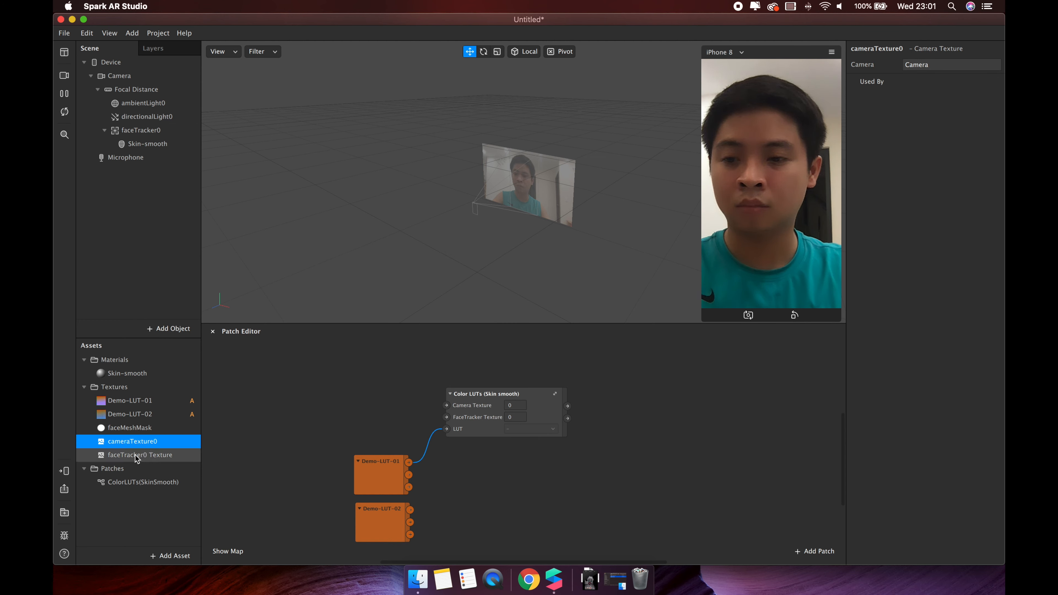
{"action": "left_click", "coordinate": [140, 455]}
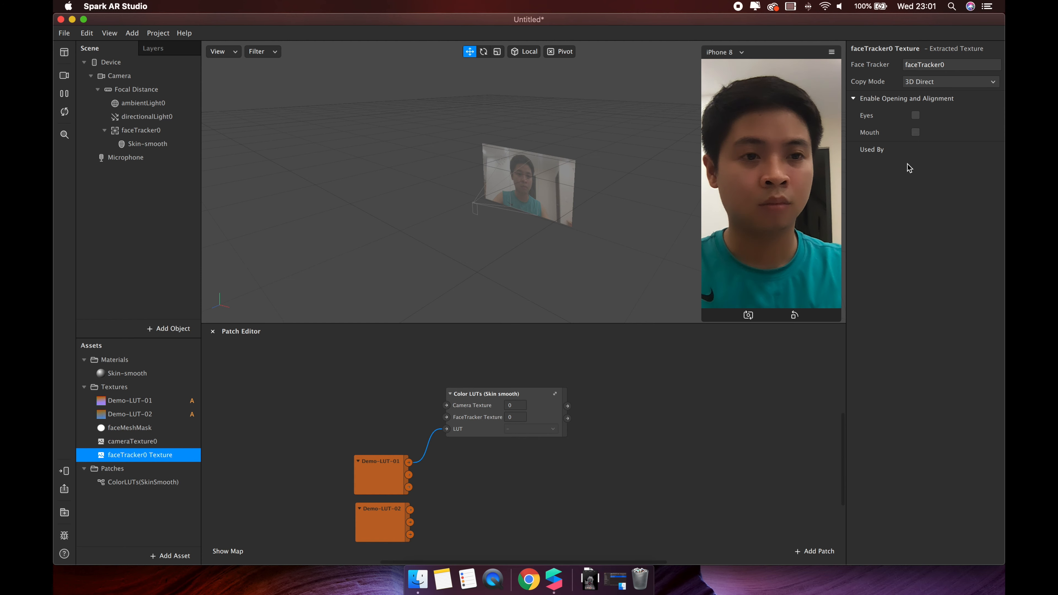
{"action": "left_click", "coordinate": [915, 115]}
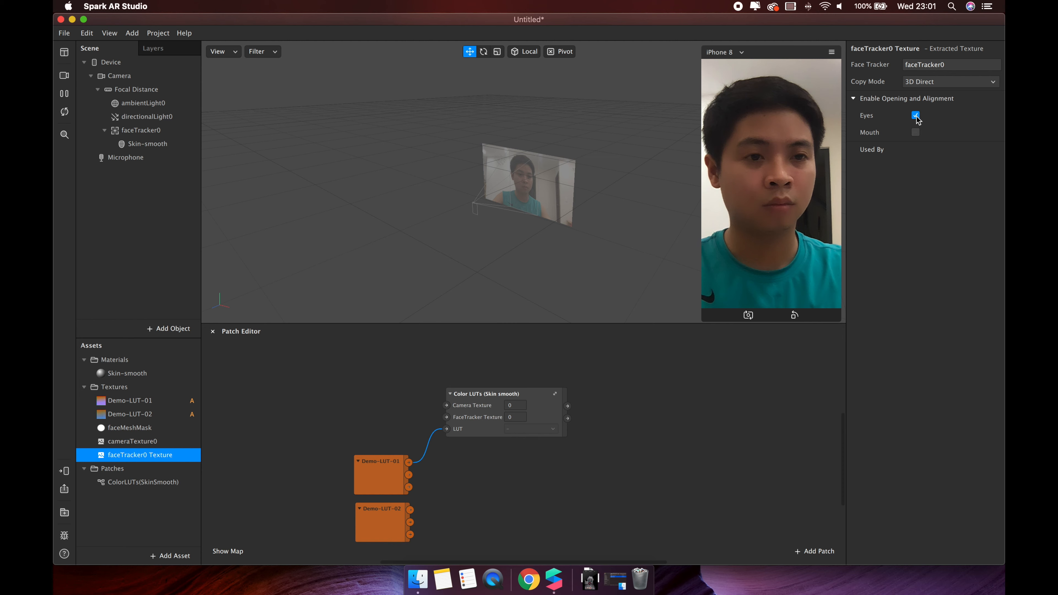
{"action": "left_click", "coordinate": [915, 133]}
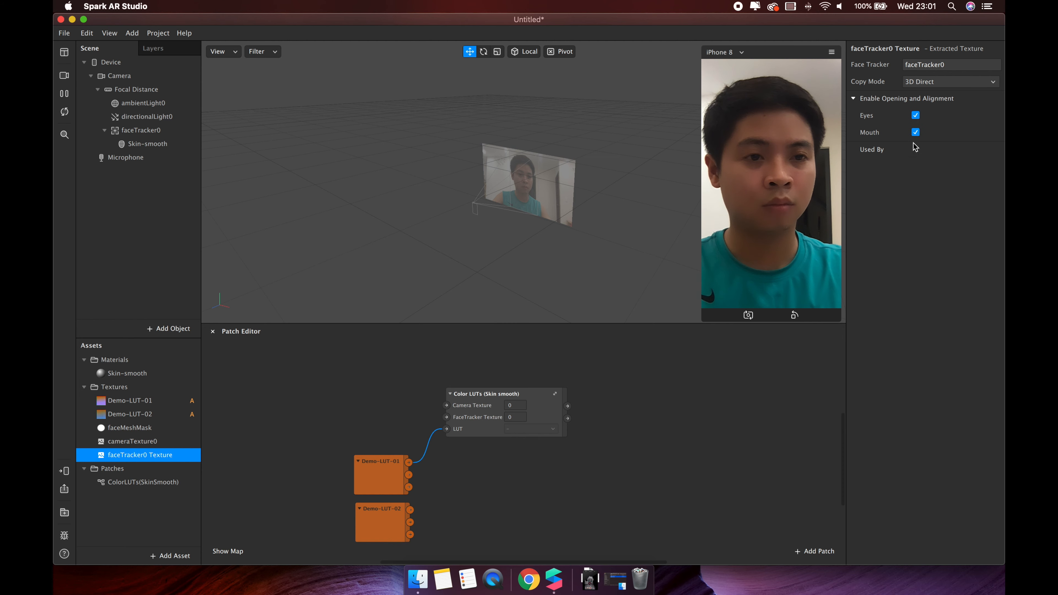
{"action": "mouse_move", "coordinate": [928, 122]}
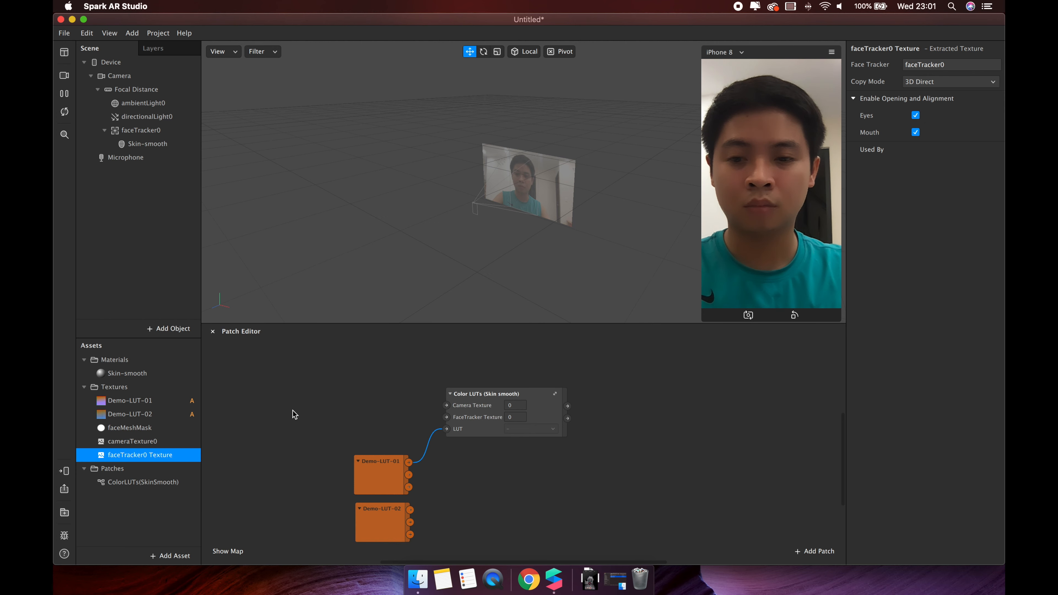
Step: Wire cameraTexture0 and faceTracker0 Texture into the patch's Camera Texture and FaceTracker Texture inputs
{"action": "left_click", "coordinate": [132, 442]}
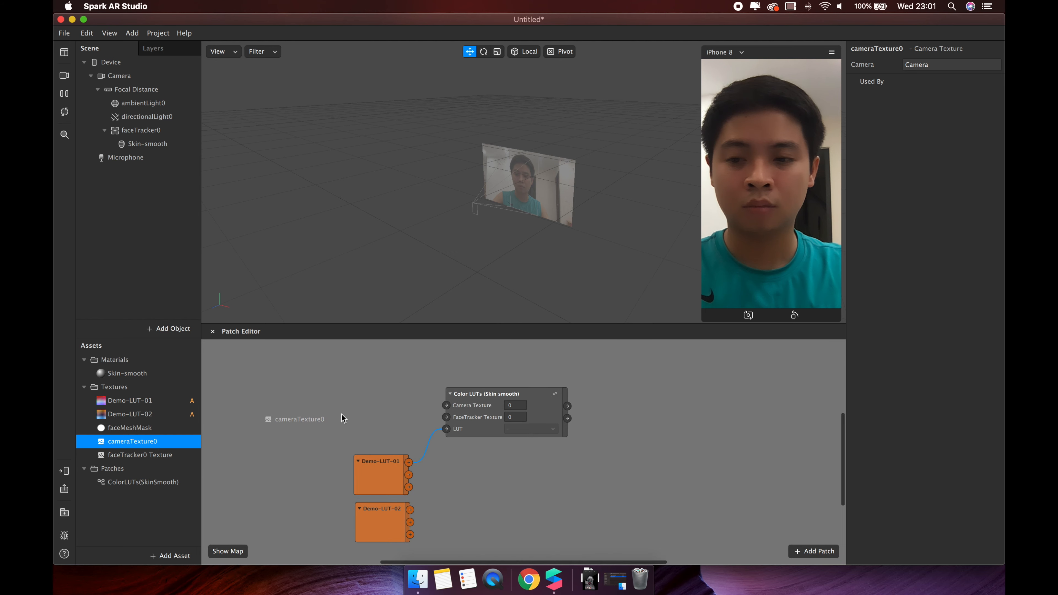
{"action": "double_click", "coordinate": [300, 419]}
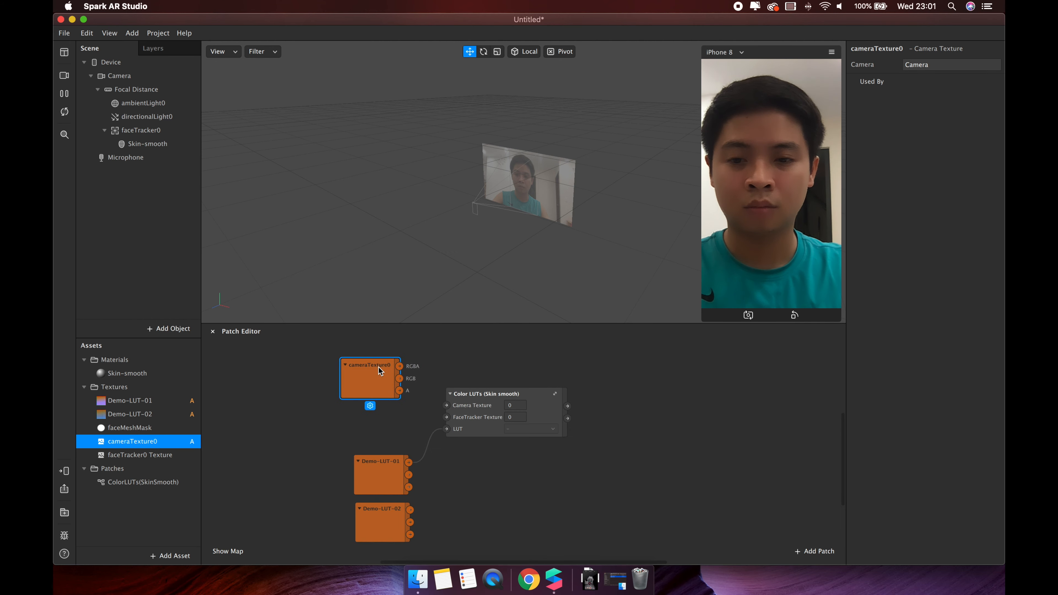
{"action": "left_click_drag", "start_coordinate": [399, 366], "coordinate": [447, 405]}
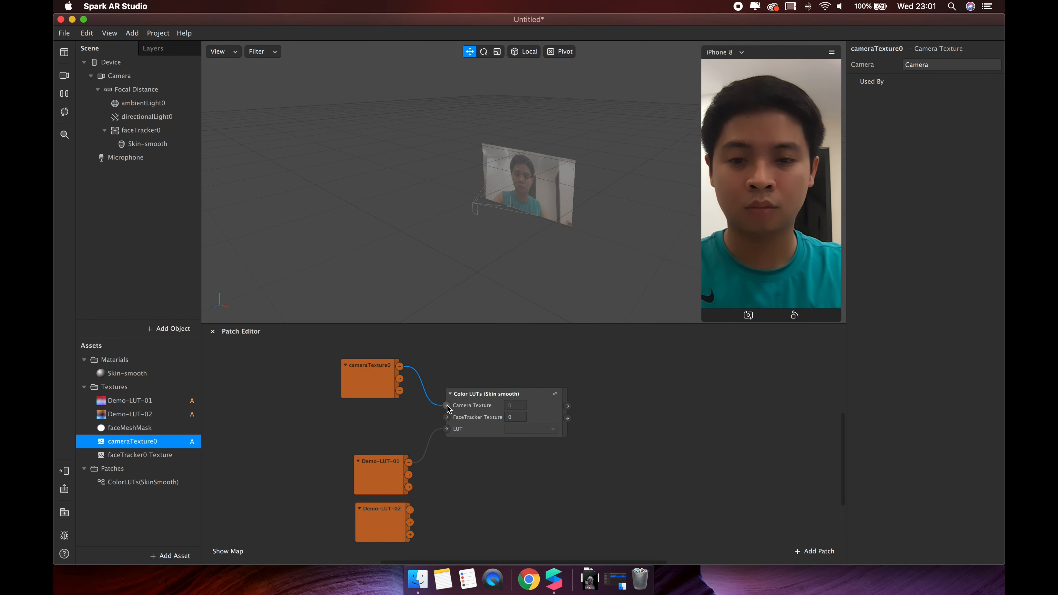
{"action": "mouse_move", "coordinate": [134, 452]}
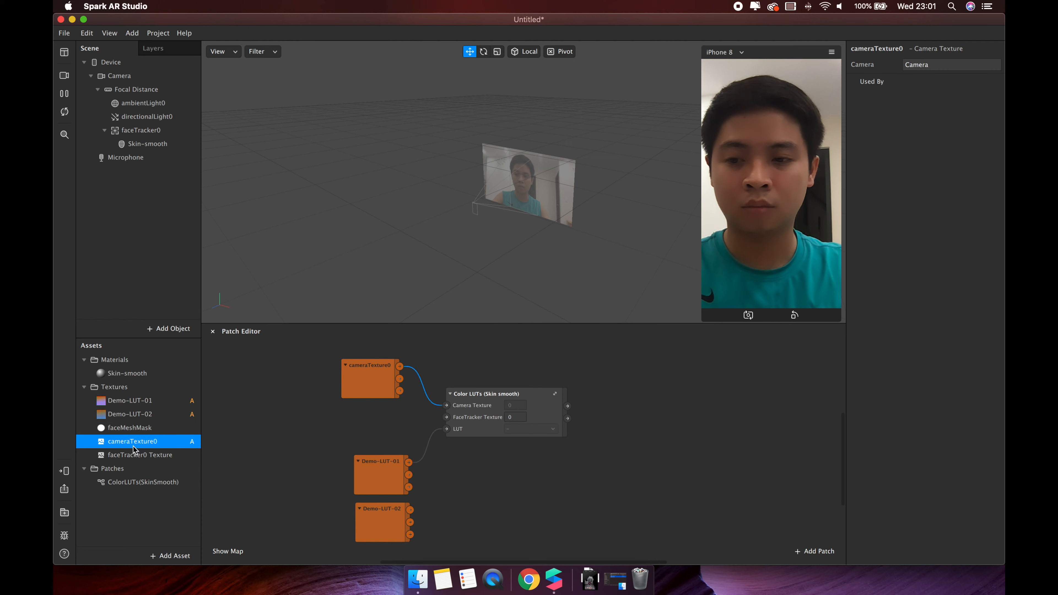
{"action": "left_click", "coordinate": [140, 456]}
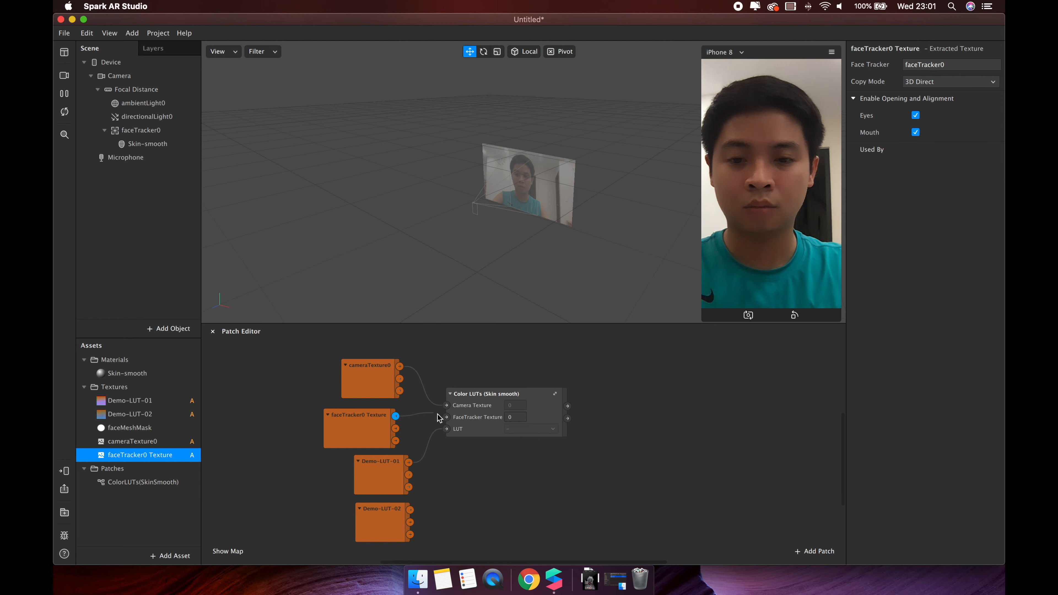
{"action": "left_click", "coordinate": [364, 415]}
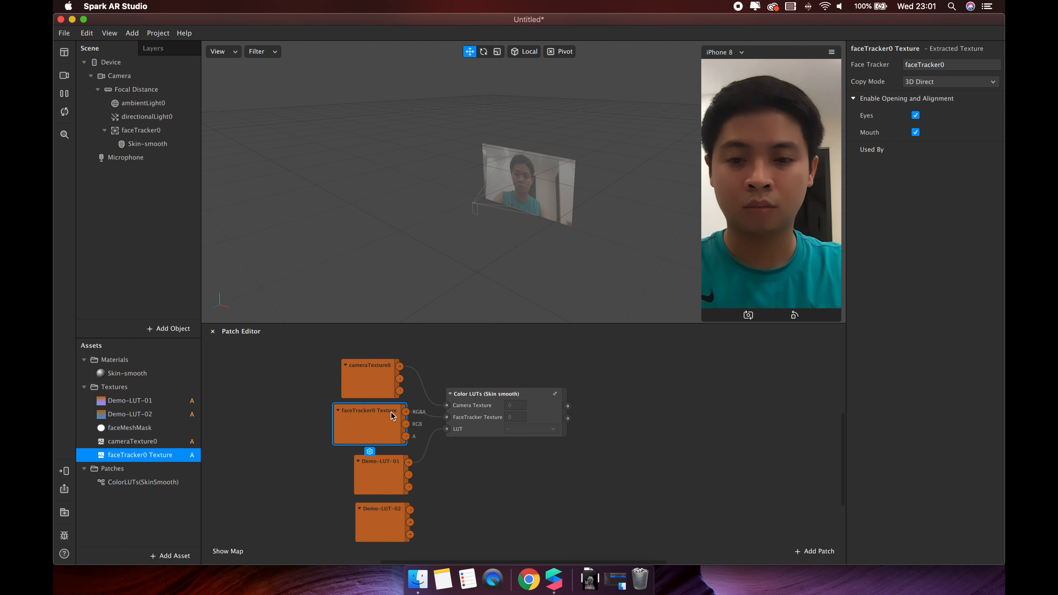
{"action": "left_click", "coordinate": [368, 372]}
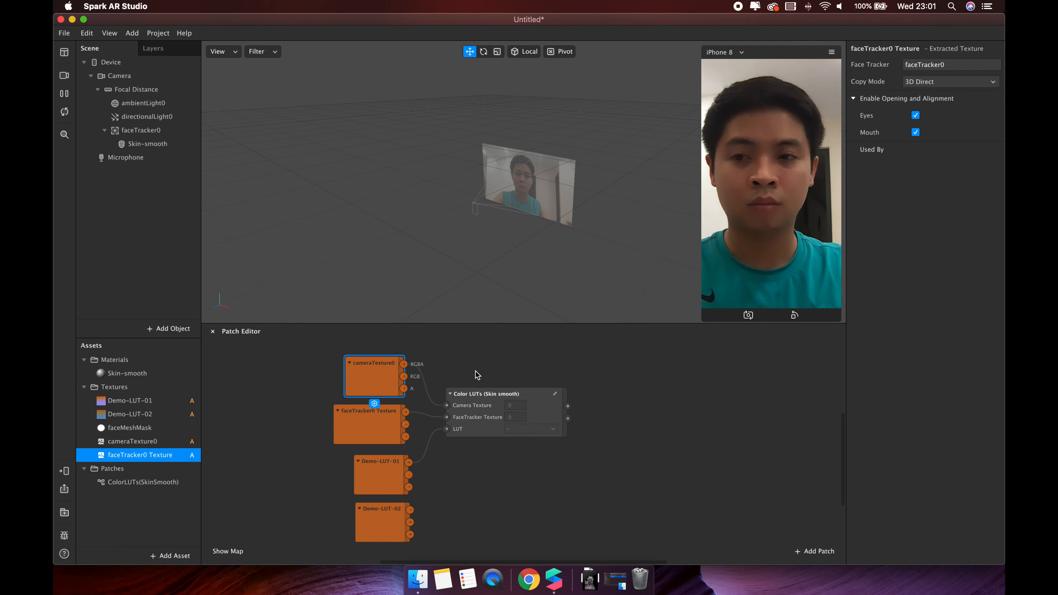
Step: Add a ColorLUT rectangle to canvas0 stretched to fill the screen (375×667)
{"action": "left_click", "coordinate": [169, 328]}
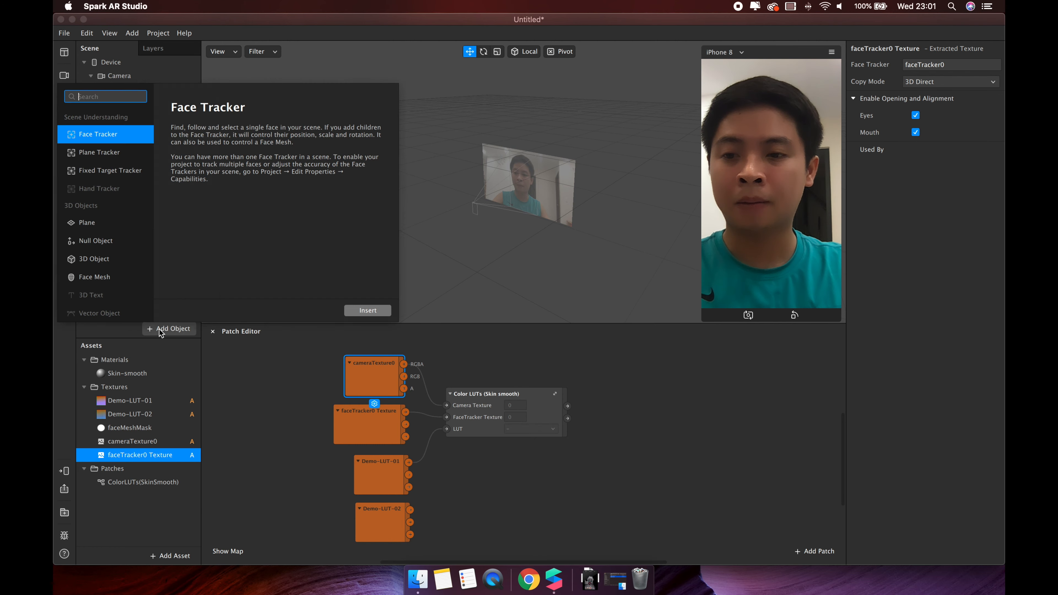
{"action": "scroll", "scroll_direction": "down", "scroll_amount": 3}
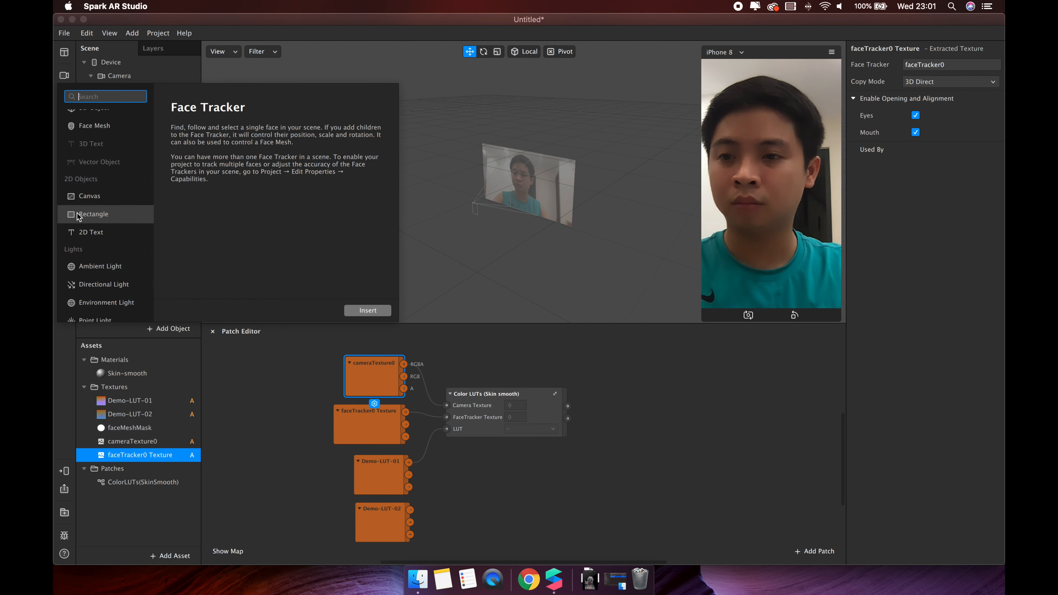
{"action": "left_click", "coordinate": [93, 215]}
{"action": "type", "text": "ColorLUT"}
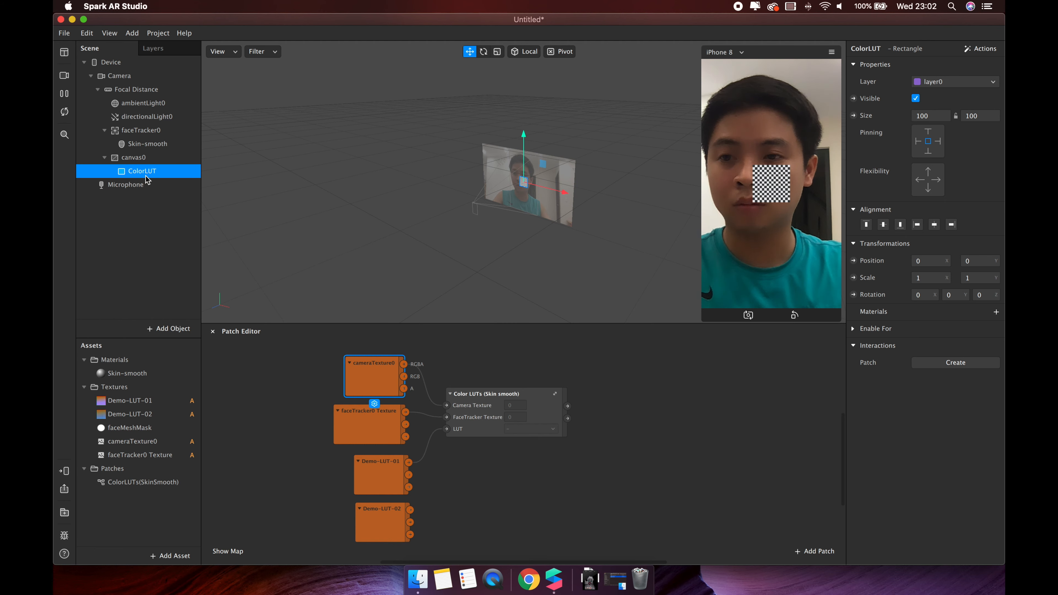
{"action": "mouse_move", "coordinate": [152, 174]}
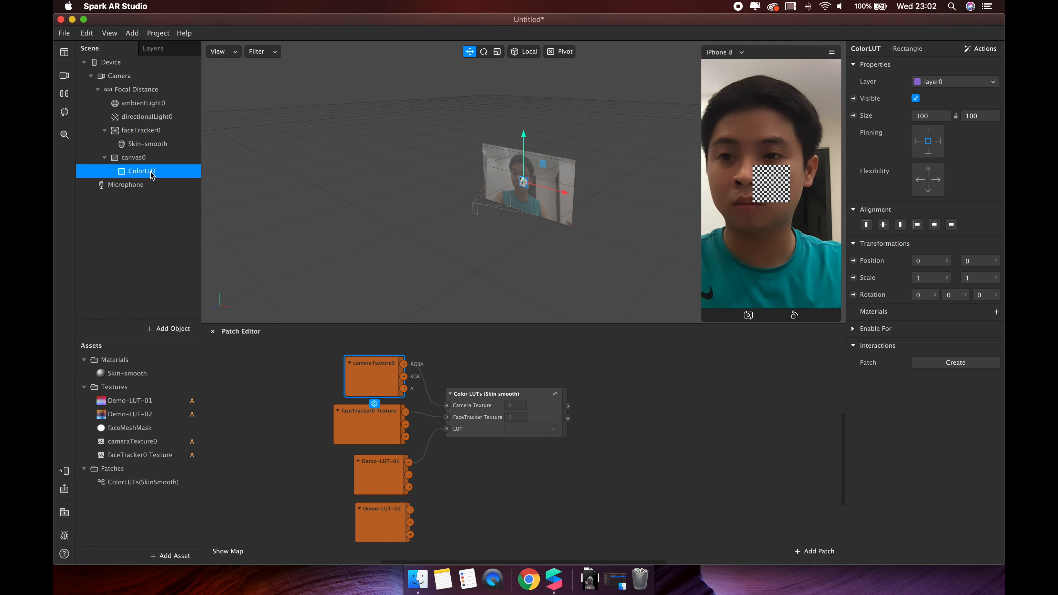
{"action": "left_click", "coordinate": [931, 116]}
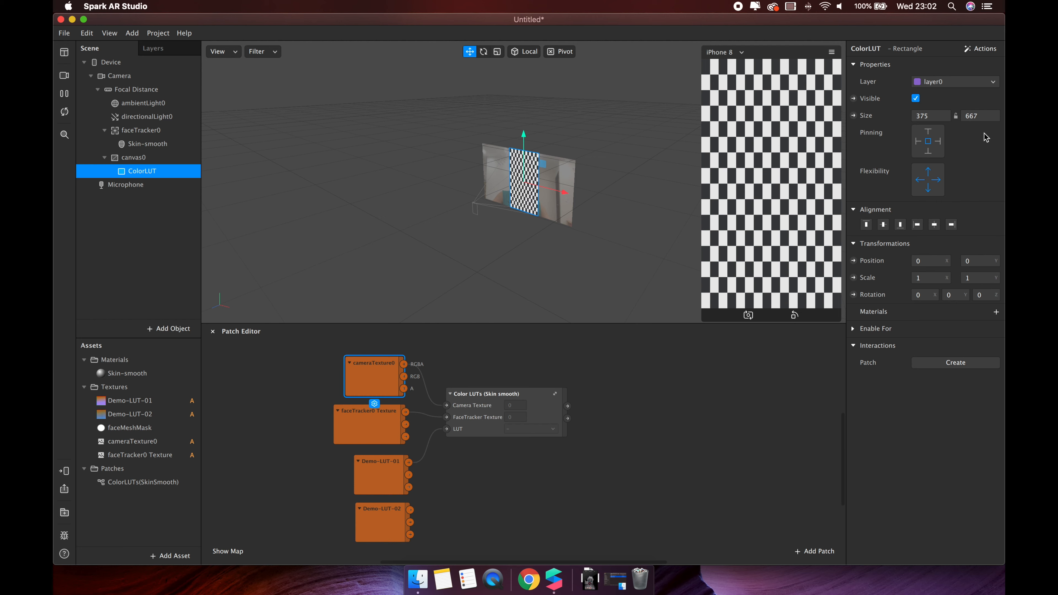
{"action": "mouse_move", "coordinate": [127, 160]}
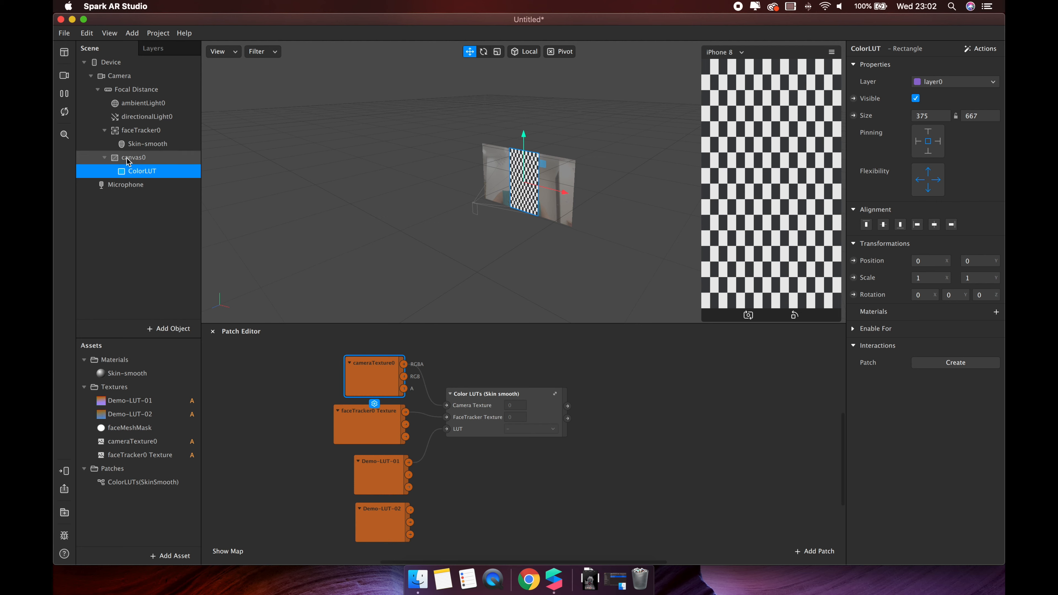
Step: Select the canvas and face tracker in the scene tree to review the hierarchy
{"action": "left_click", "coordinate": [129, 158]}
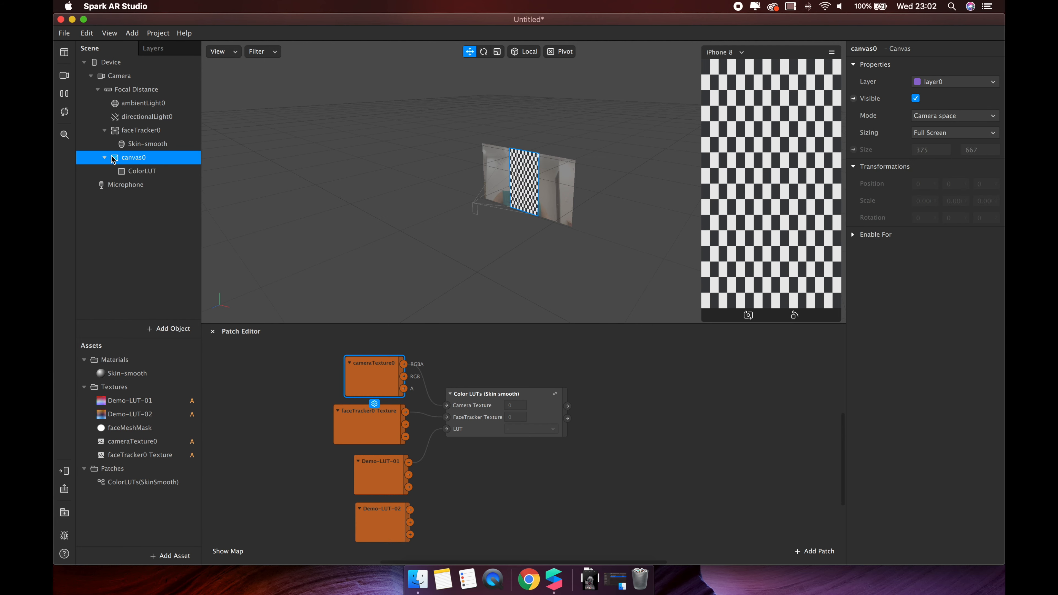
{"action": "left_click", "coordinate": [104, 158]}
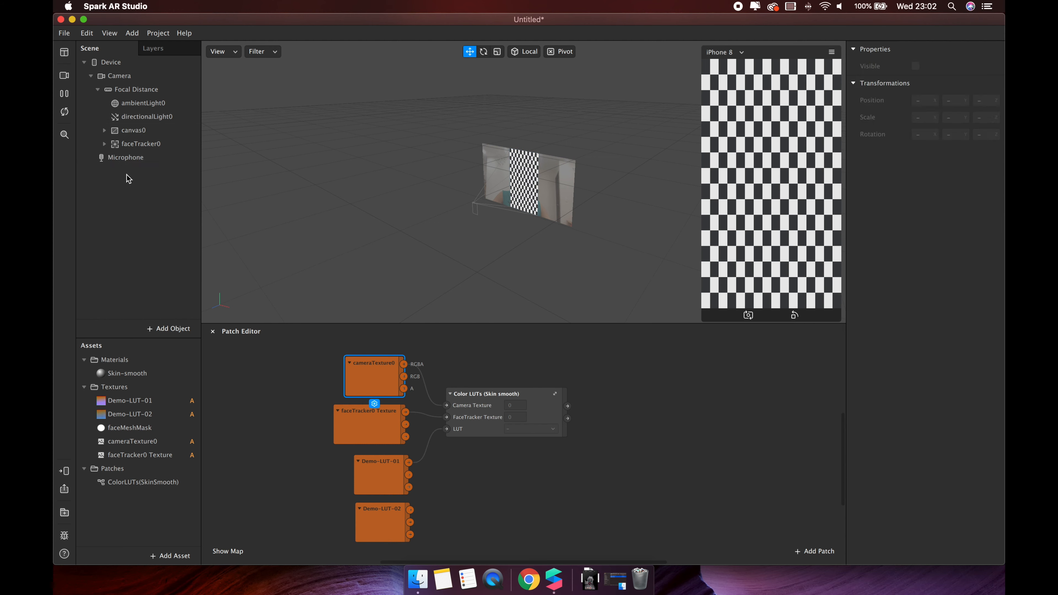
{"action": "left_click", "coordinate": [133, 130]}
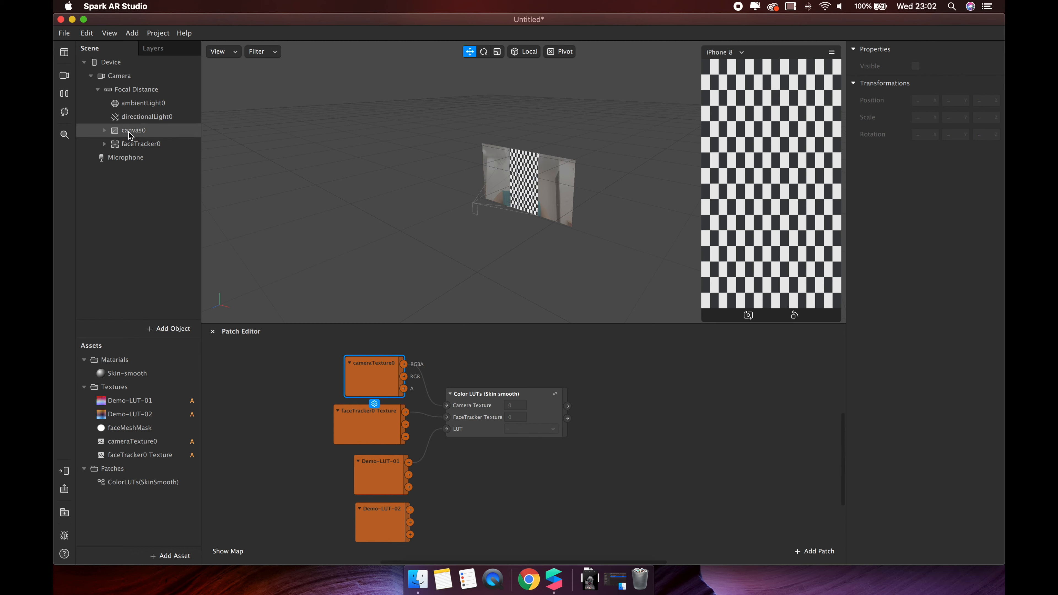
{"action": "left_click", "coordinate": [142, 144]}
{"action": "type", "text": "ColorLUT"}
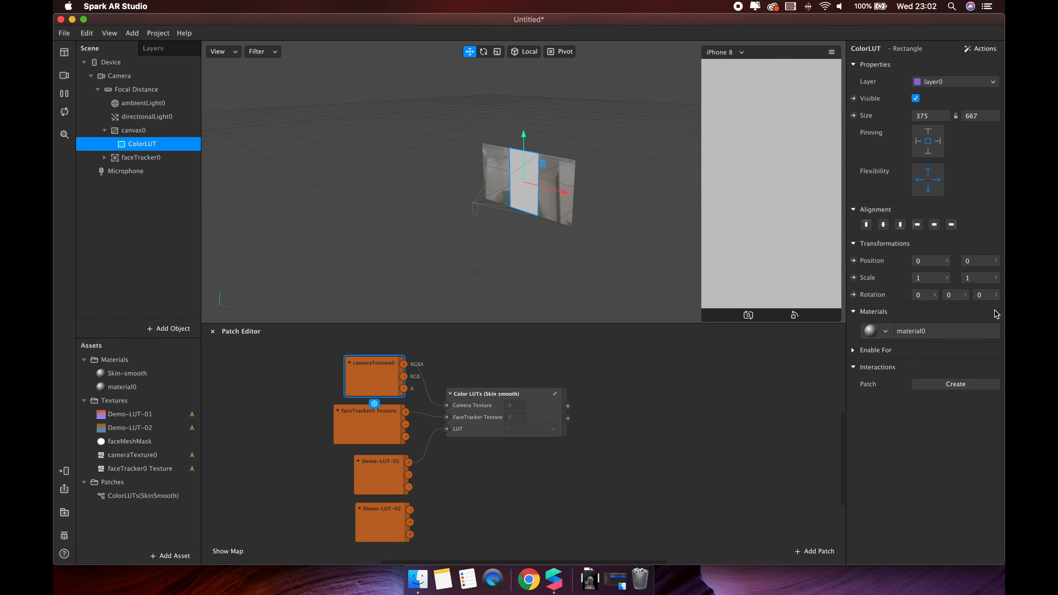
{"action": "mouse_move", "coordinate": [920, 335]}
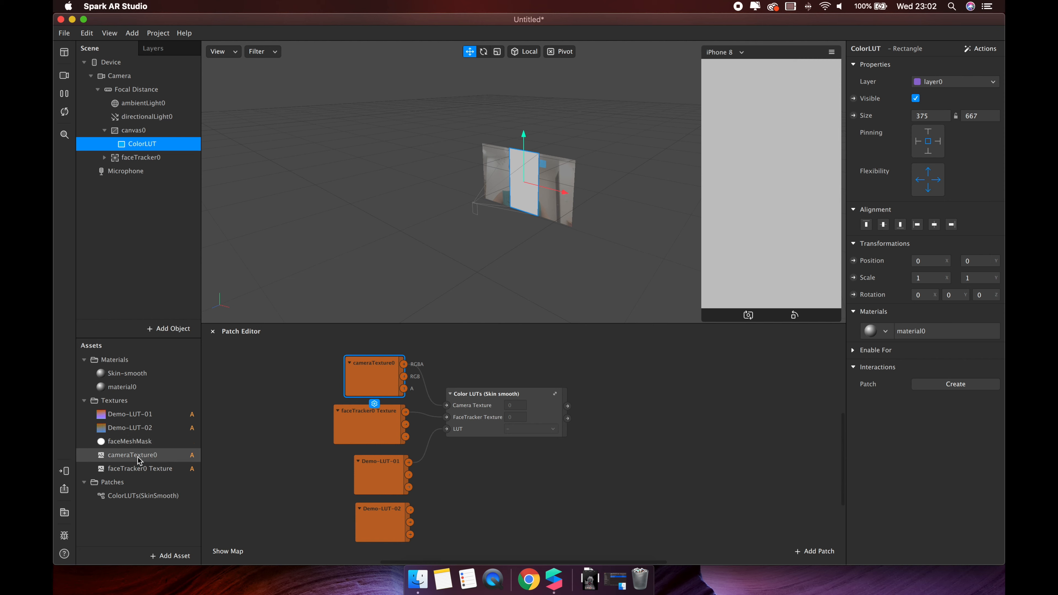
Step: Rename the rectangle's material ColorLUT, set it to Flat and drive its texture from a patch
{"action": "left_click", "coordinate": [122, 387]}
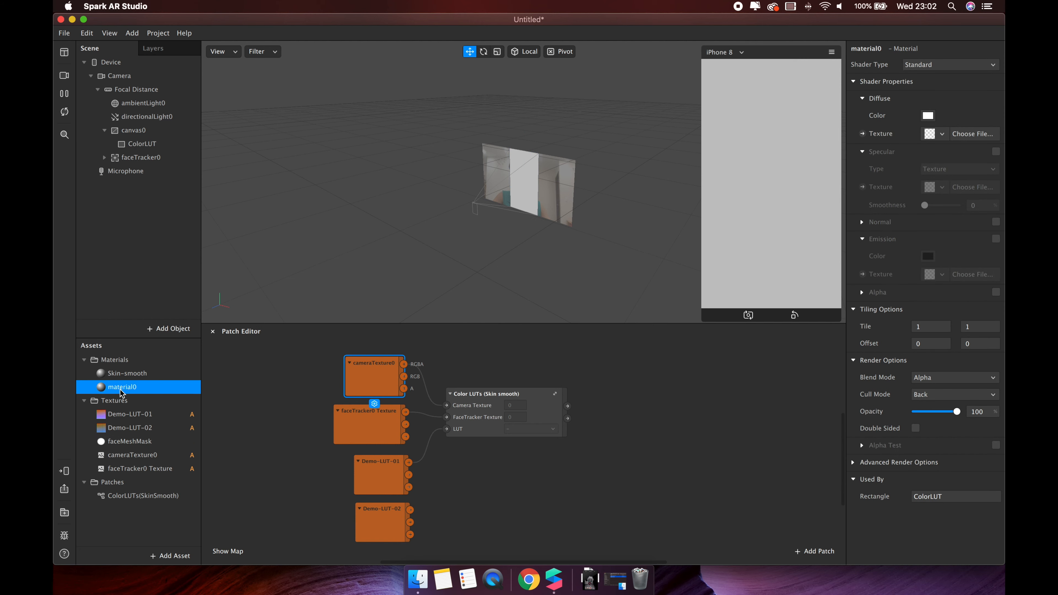
{"action": "double_click", "coordinate": [122, 387]}
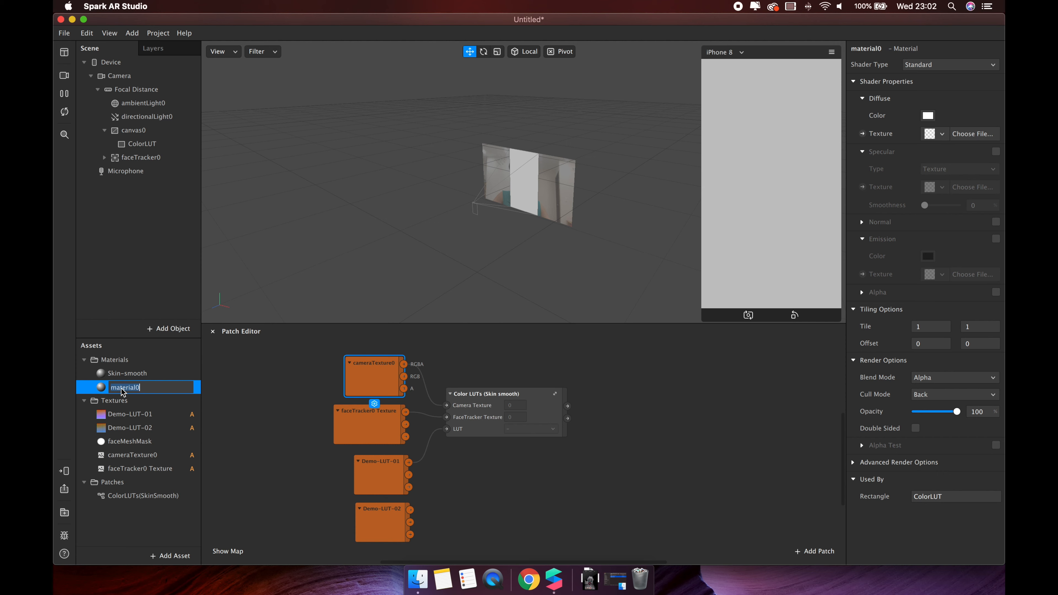
{"action": "type", "text": "ColorLUT"}
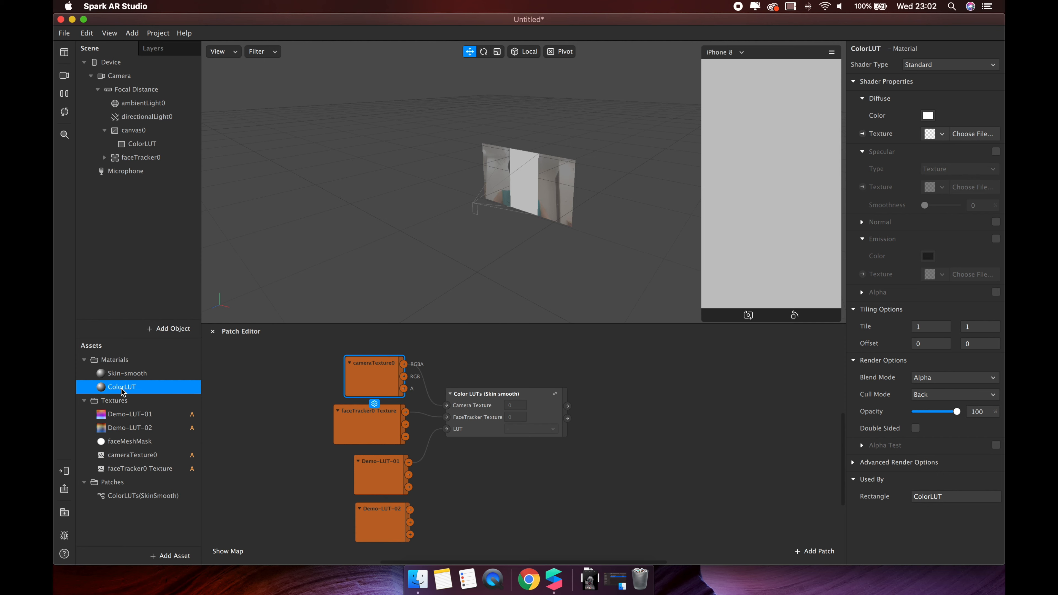
{"action": "mouse_move", "coordinate": [896, 115]}
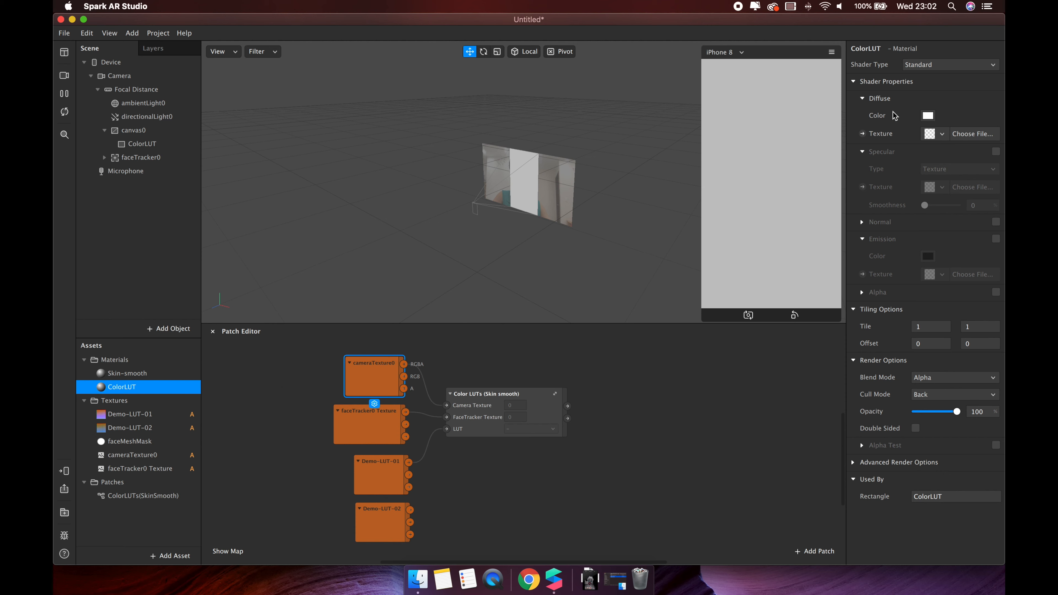
{"action": "left_click", "coordinate": [951, 65]}
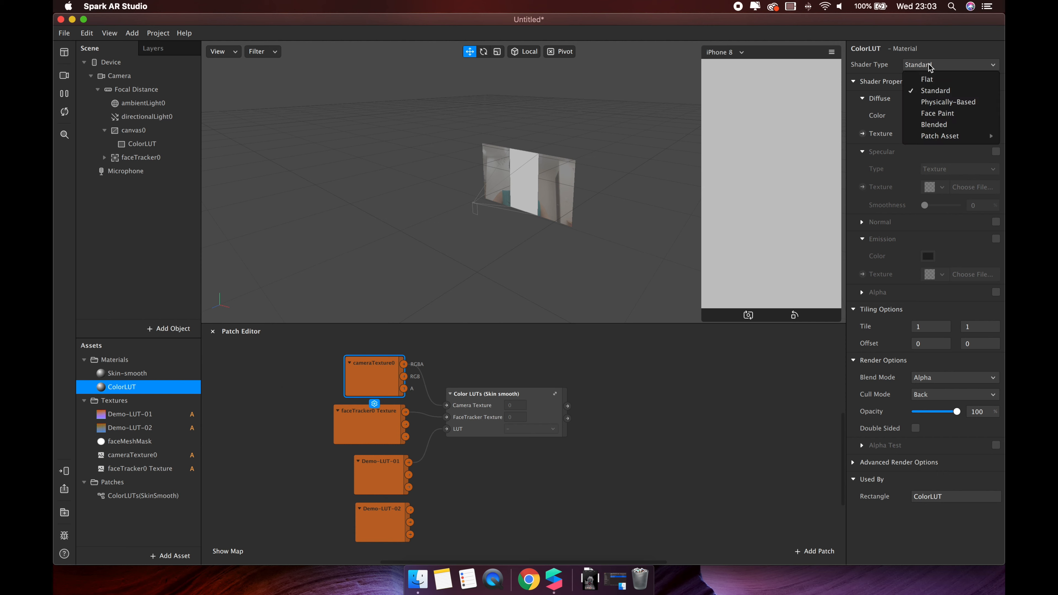
{"action": "mouse_move", "coordinate": [934, 79]}
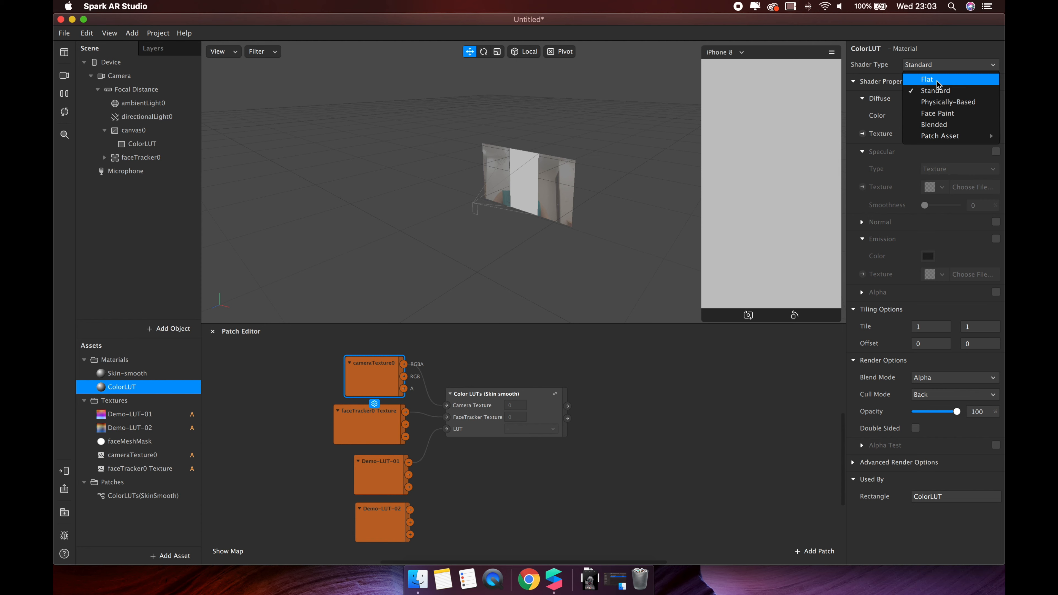
{"action": "left_click", "coordinate": [927, 79]}
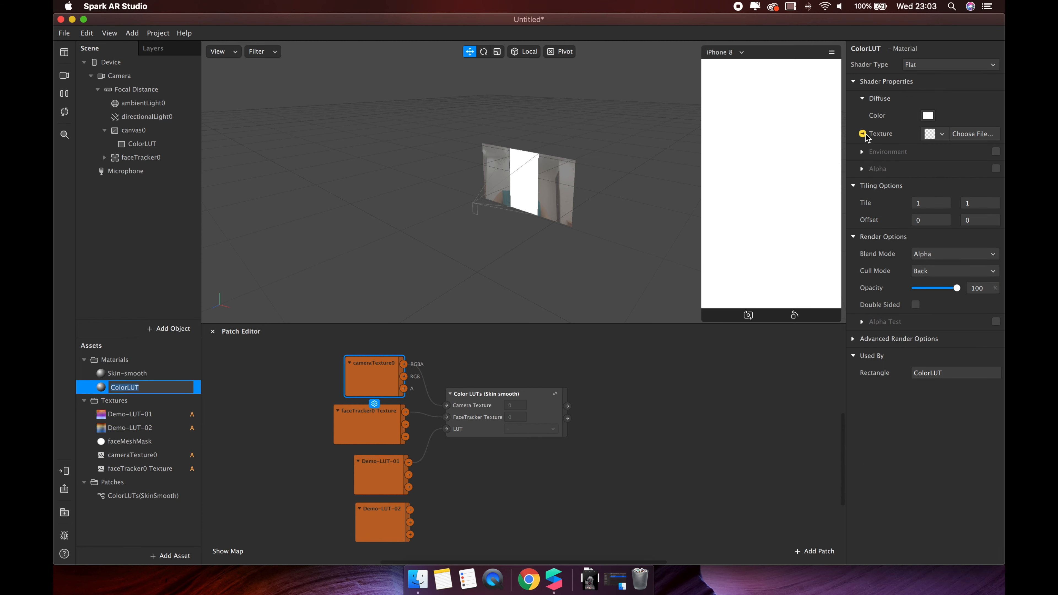
{"action": "left_click", "coordinate": [862, 134]}
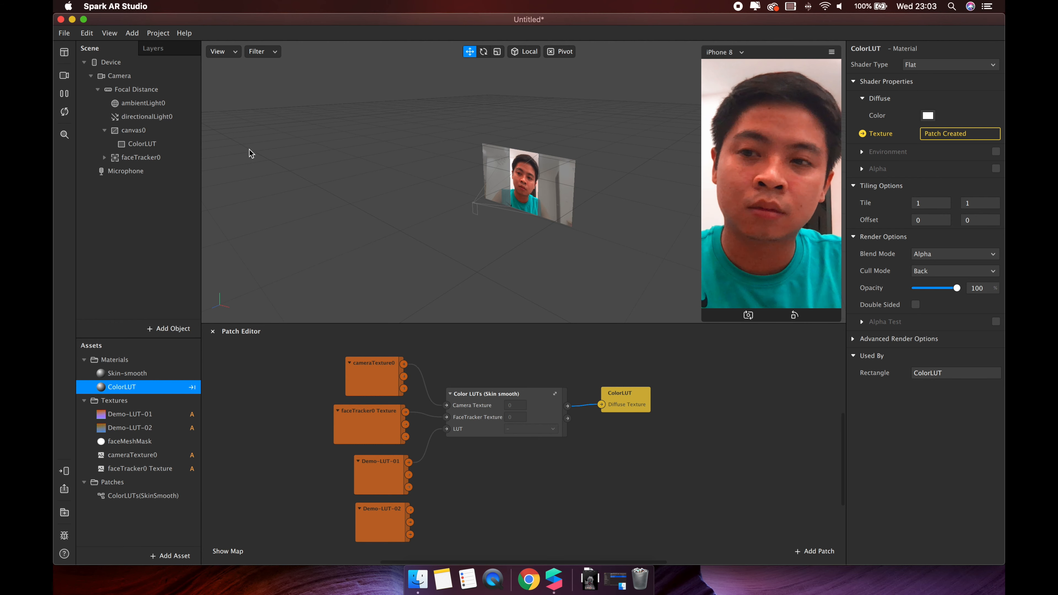
Step: Toggle canvas0 visibility to compare the LUT effect on and off
{"action": "left_click", "coordinate": [133, 131]}
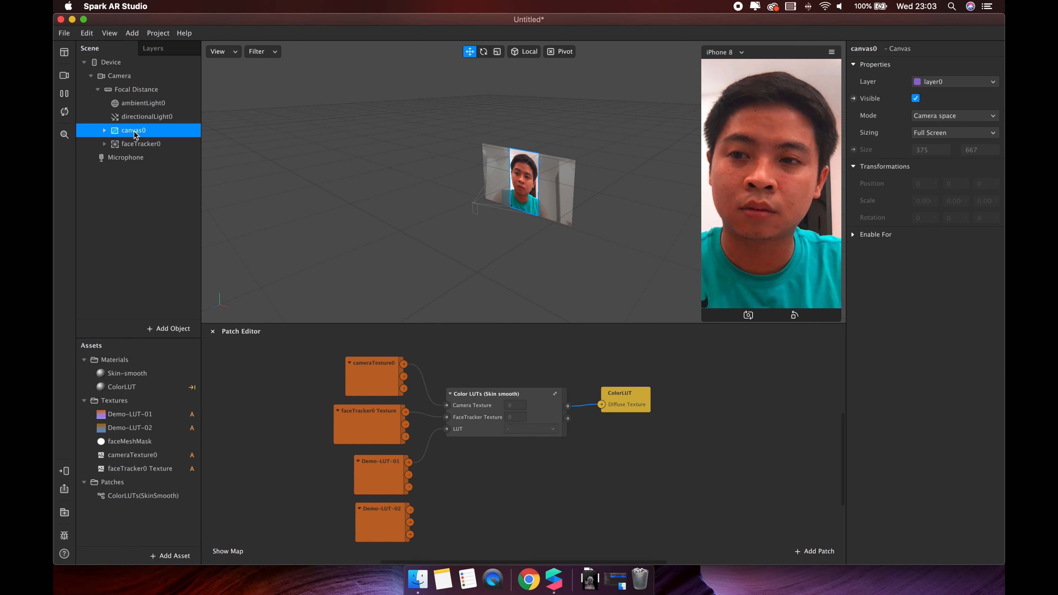
{"action": "left_click", "coordinate": [915, 98]}
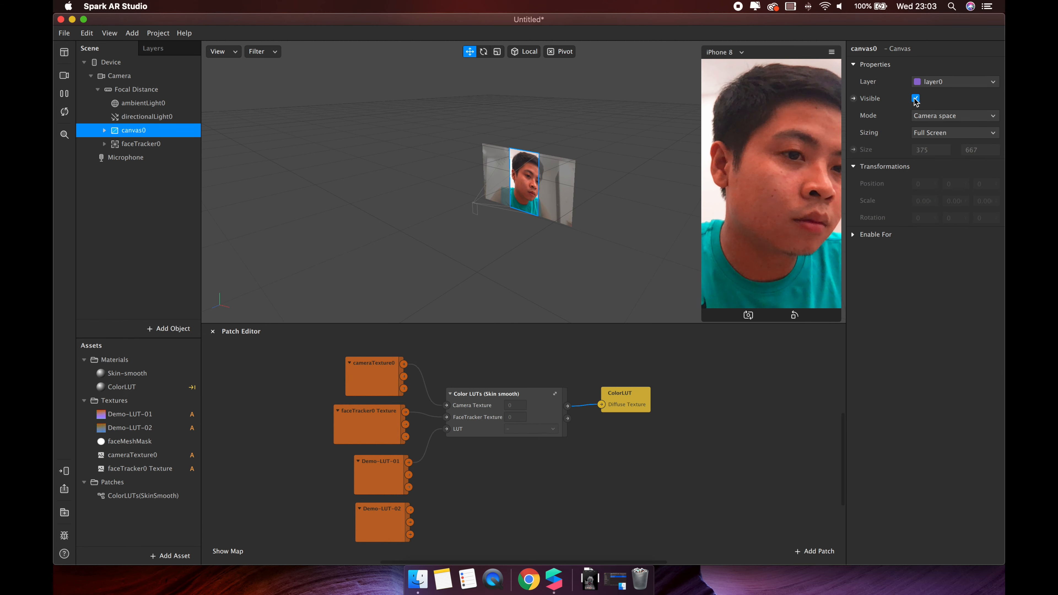
{"action": "left_click", "coordinate": [915, 98]}
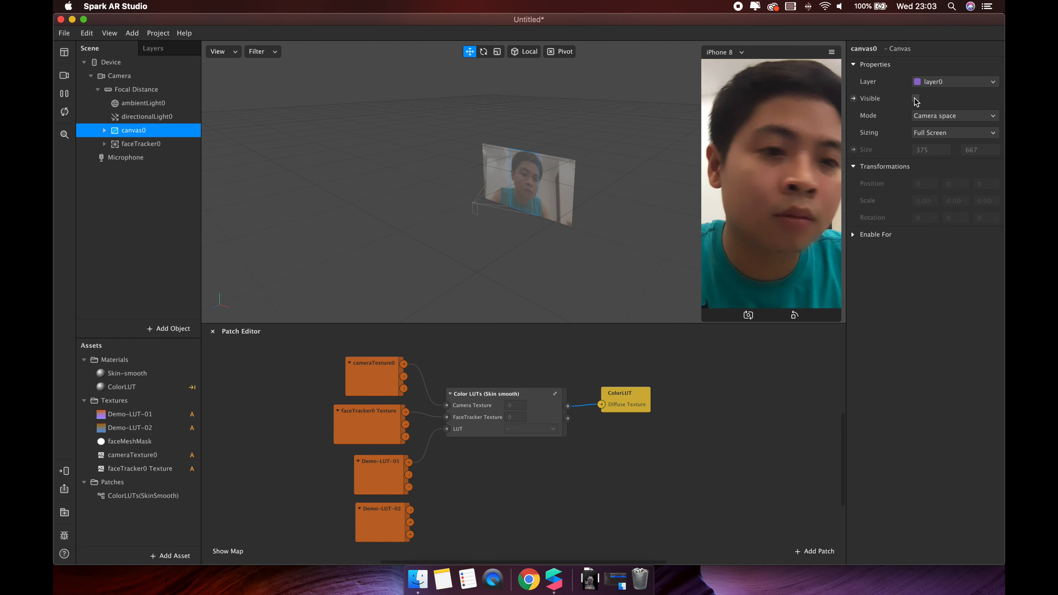
{"action": "left_click", "coordinate": [915, 98]}
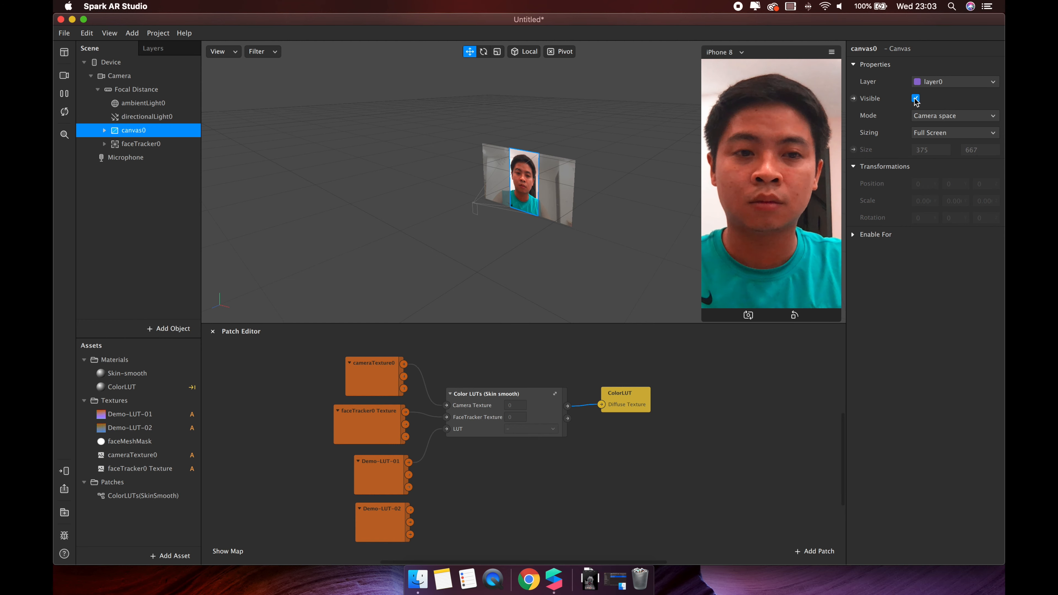
{"action": "left_click", "coordinate": [915, 98]}
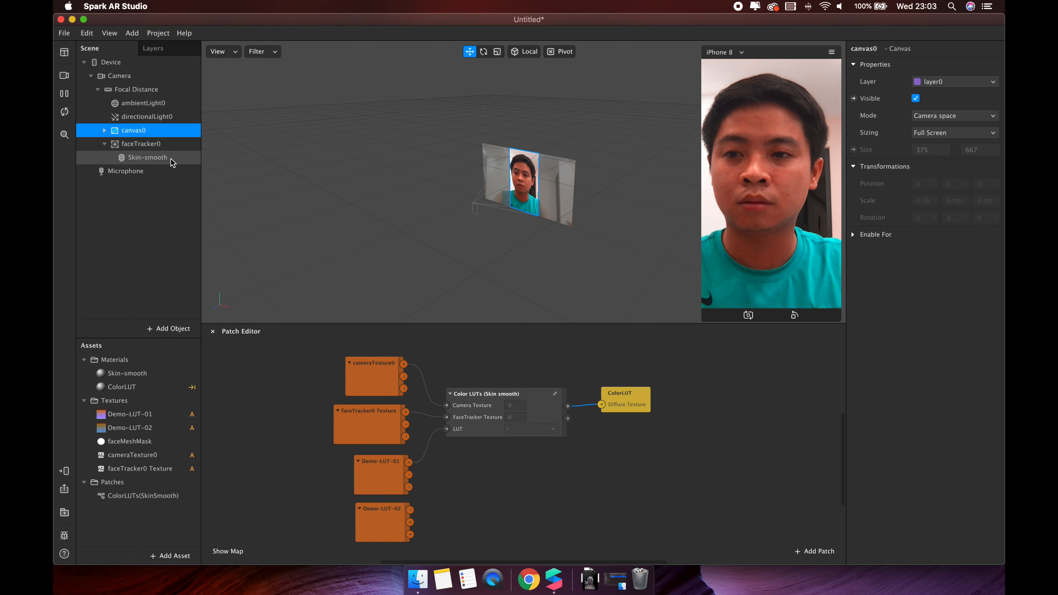
Step: Add a Skin-LUT face mesh under faceTracker0 and create a new Skin-LUT material for it
{"action": "right_click", "coordinate": [141, 144]}
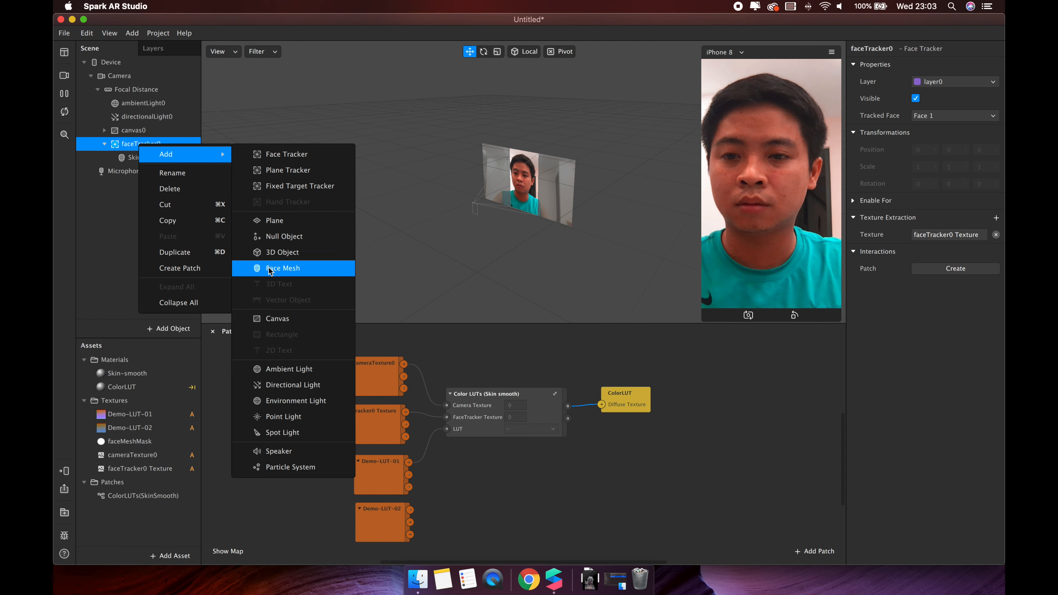
{"action": "left_click", "coordinate": [282, 268]}
{"action": "type", "text": "Skin-LUT"}
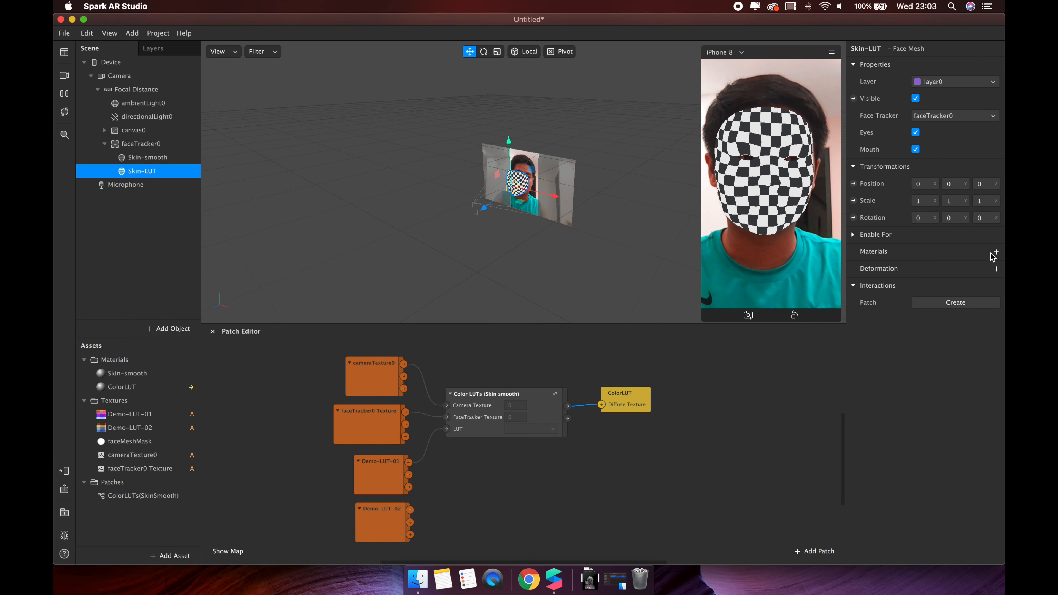
{"action": "left_click", "coordinate": [997, 253]}
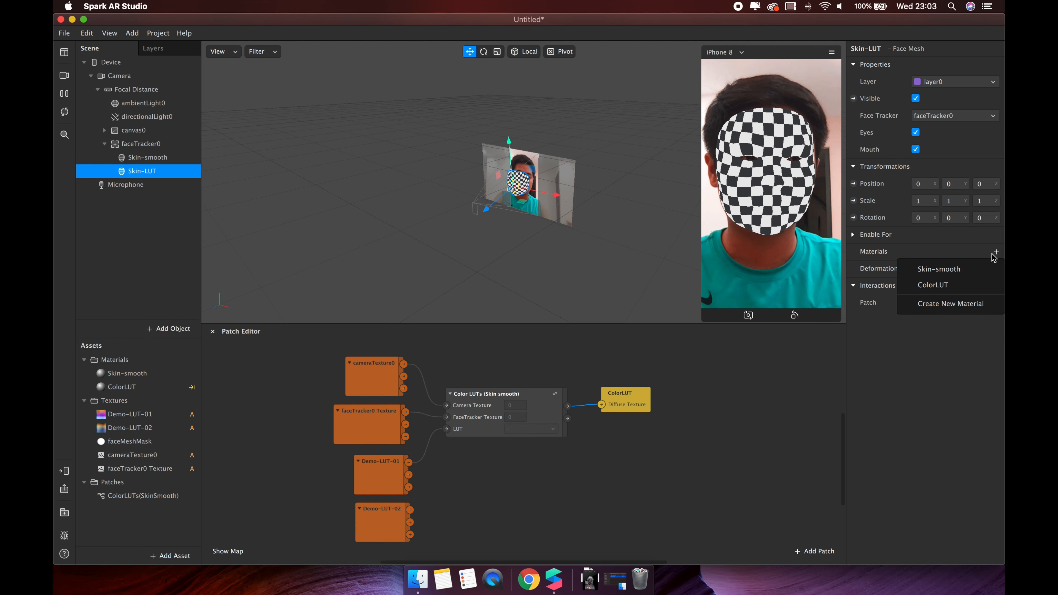
{"action": "left_click", "coordinate": [950, 304]}
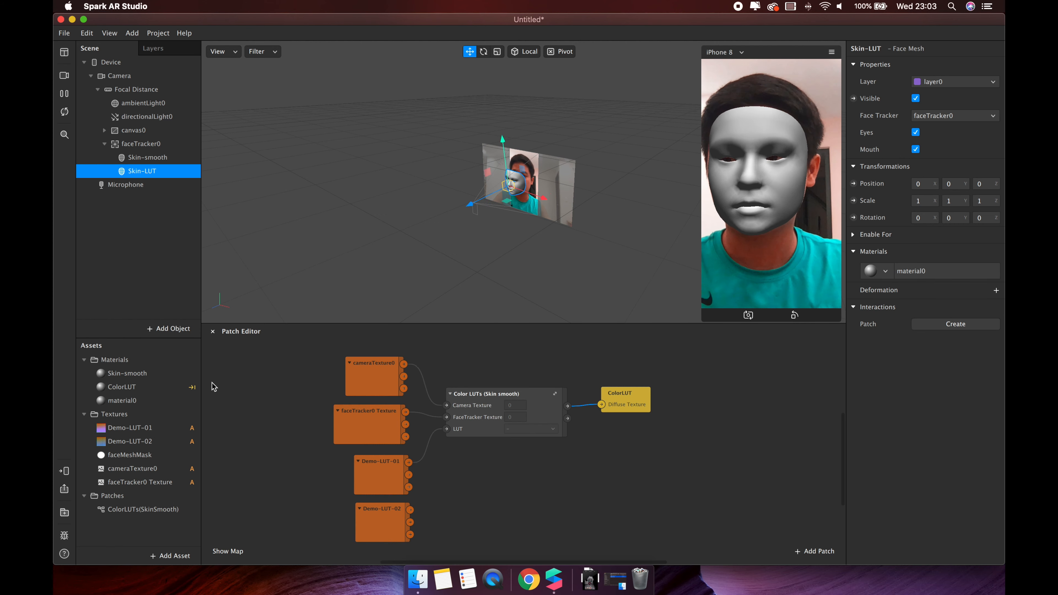
{"action": "left_click", "coordinate": [122, 401]}
{"action": "type", "text": "Skin-LUT"}
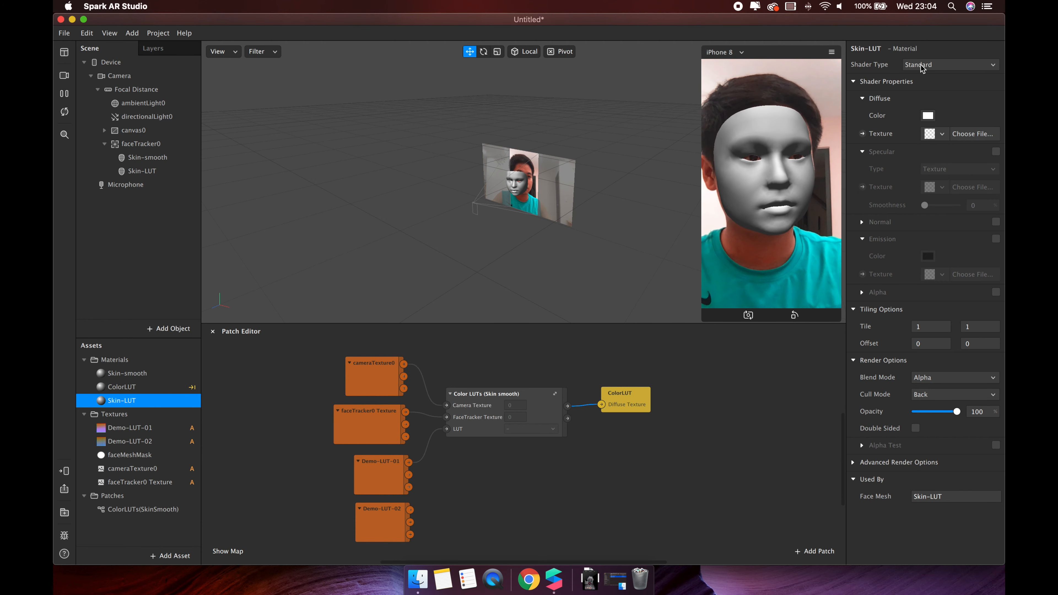
Step: Make the Skin-LUT material Flat-shaded and feed its texture from the Color LUTs patch's Face Color output
{"action": "left_click", "coordinate": [951, 65]}
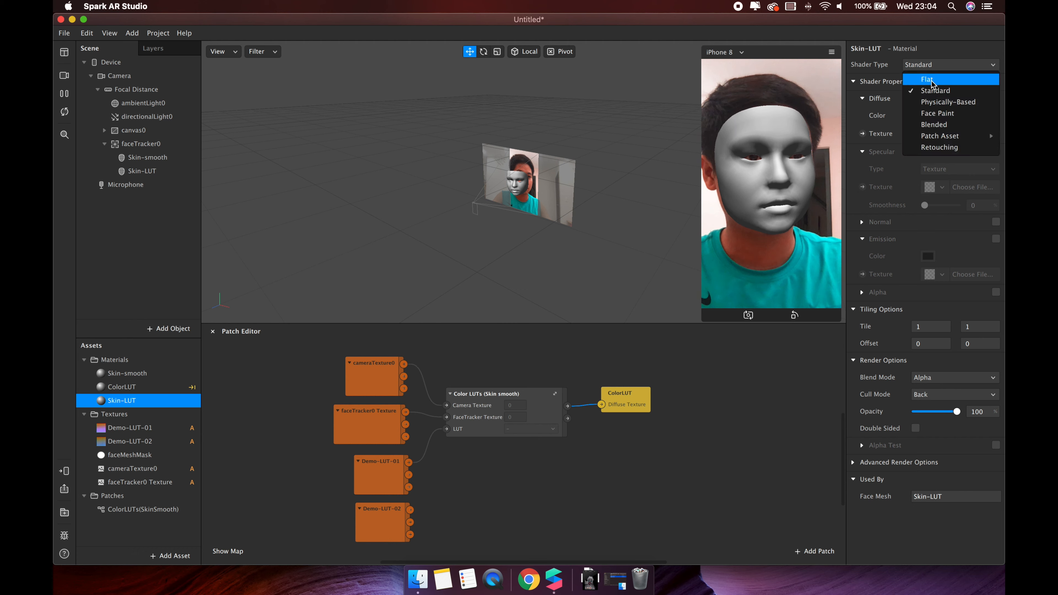
{"action": "left_click", "coordinate": [927, 79]}
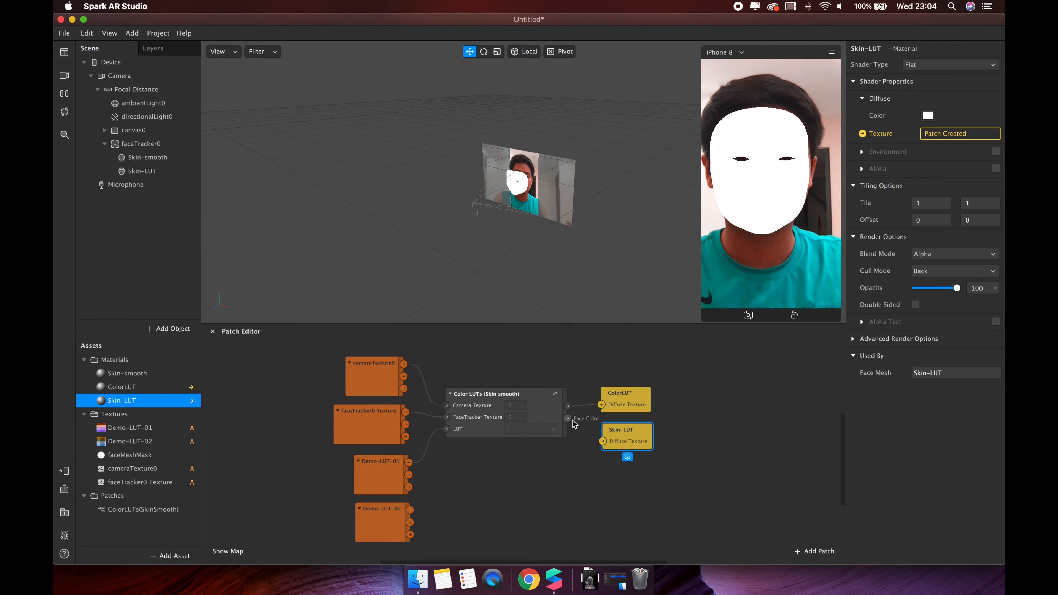
{"action": "left_click_drag", "start_coordinate": [567, 417], "coordinate": [600, 441]}
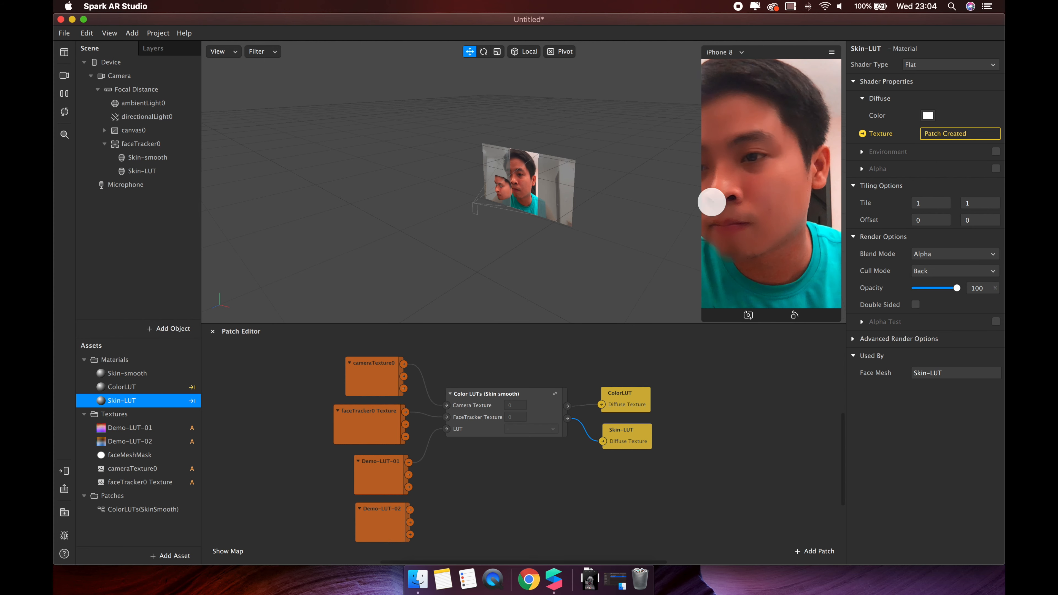
{"action": "left_click", "coordinate": [134, 130]}
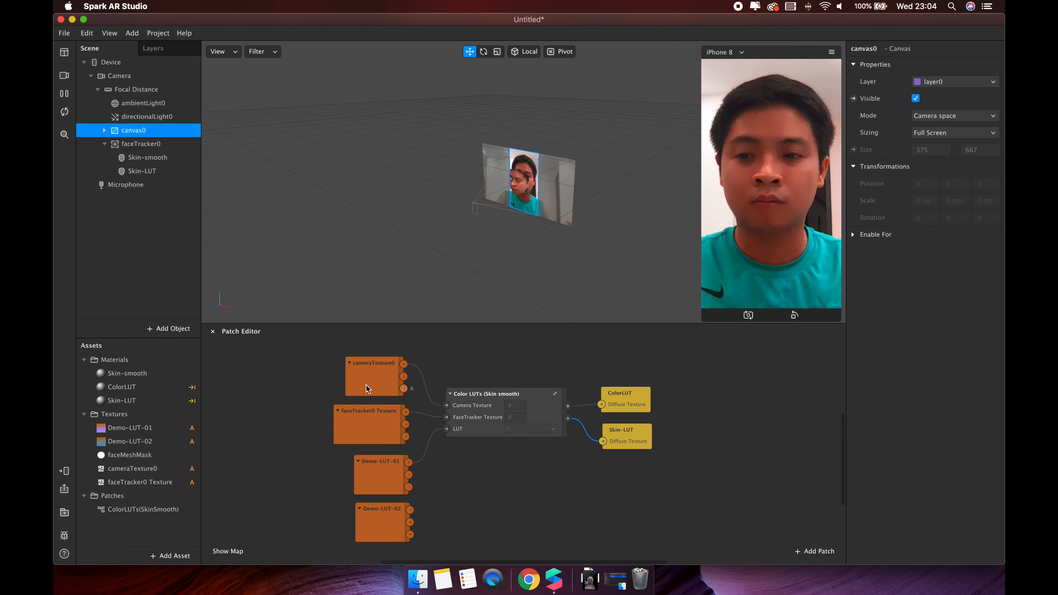
Step: Enable alpha on the Skin-LUT material using faceMeshMask as its alpha texture
{"action": "left_click", "coordinate": [121, 401]}
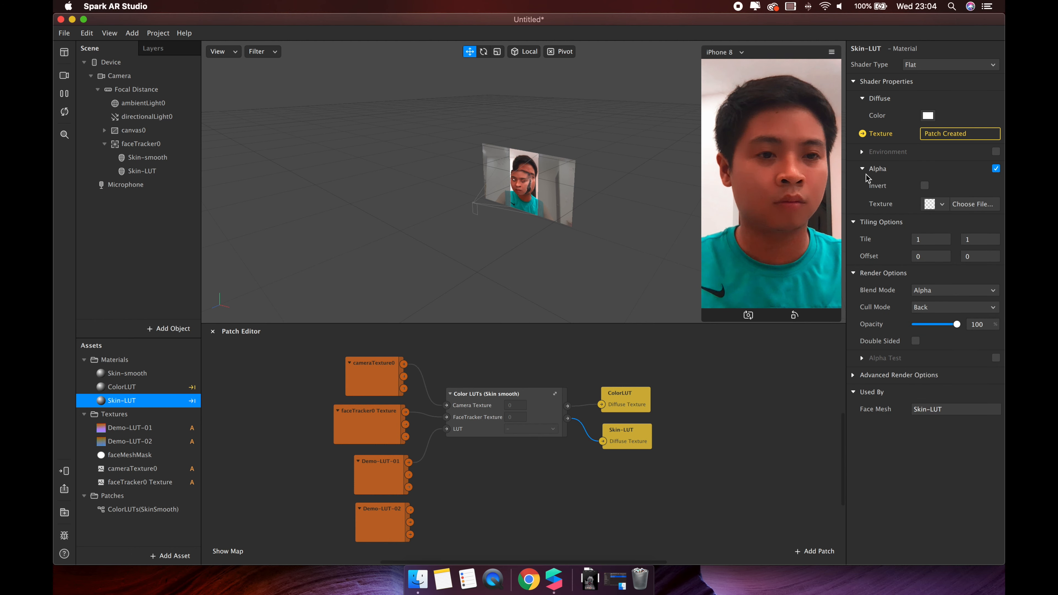
{"action": "left_click", "coordinate": [942, 204]}
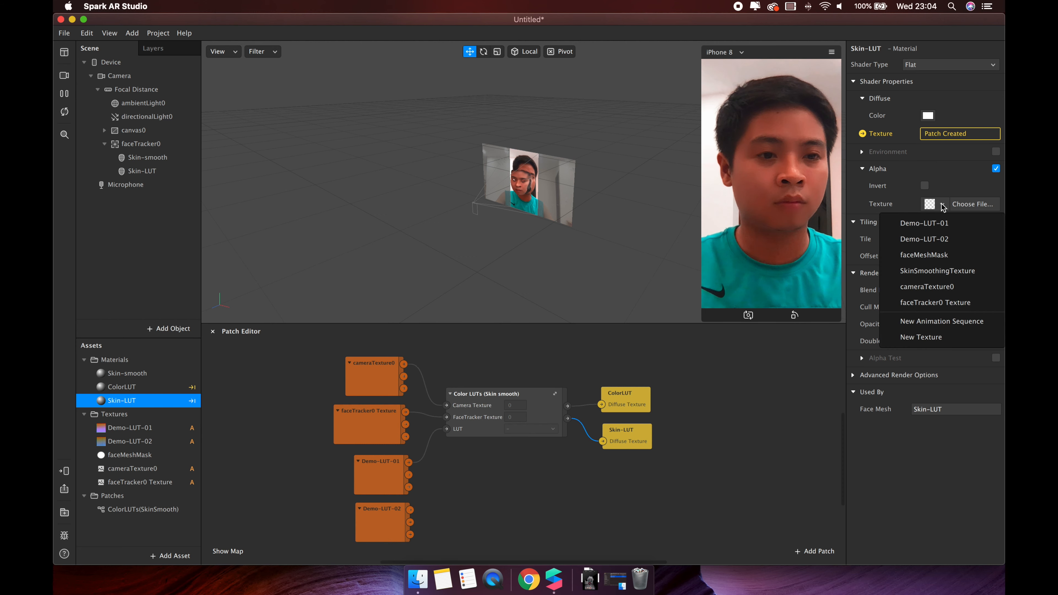
{"action": "mouse_move", "coordinate": [934, 259]}
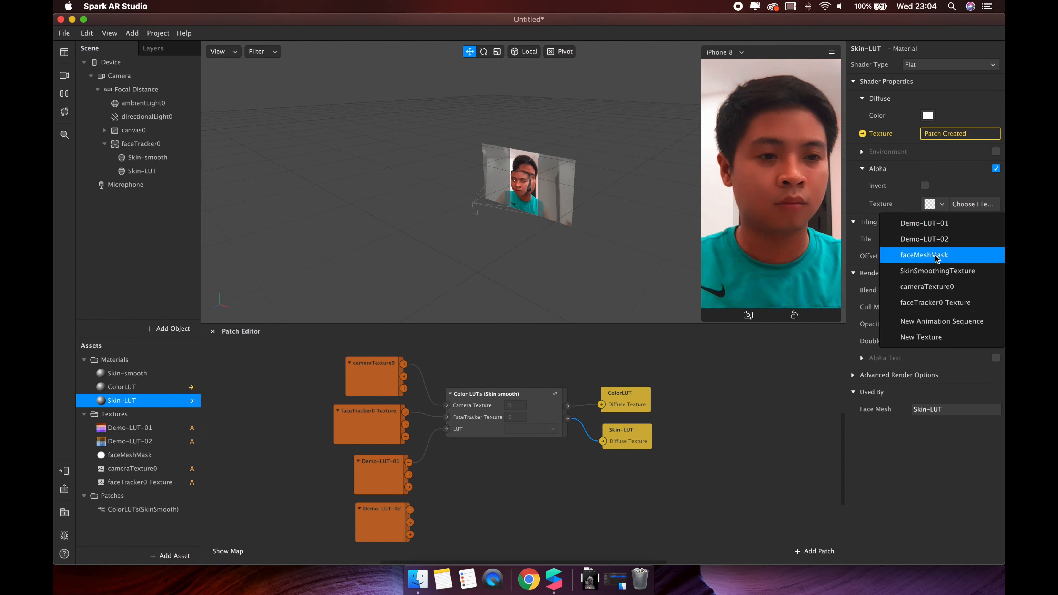
{"action": "left_click", "coordinate": [925, 255]}
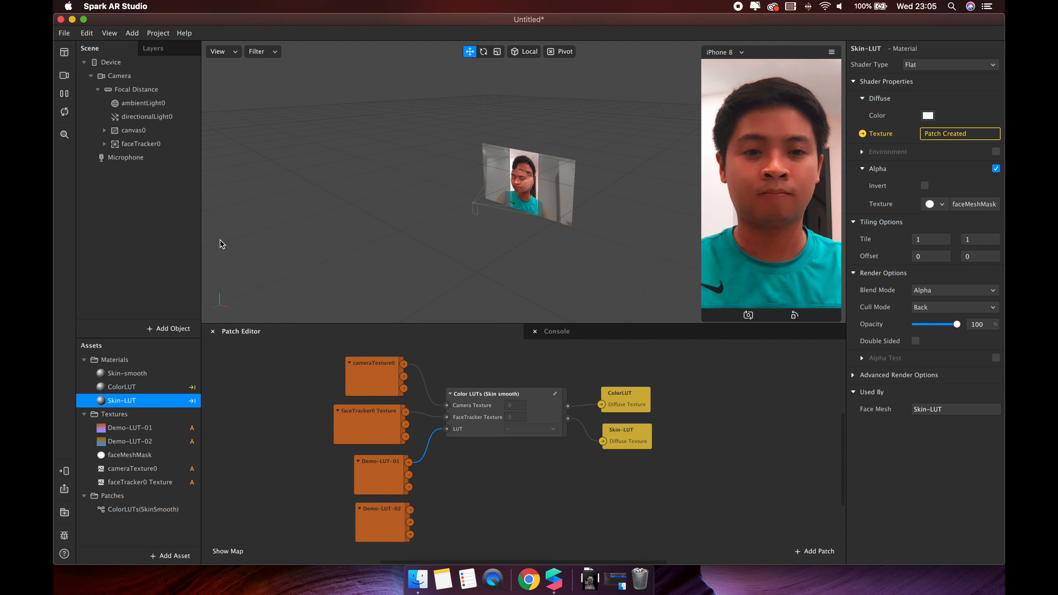
{"action": "mouse_move", "coordinate": [298, 322]}
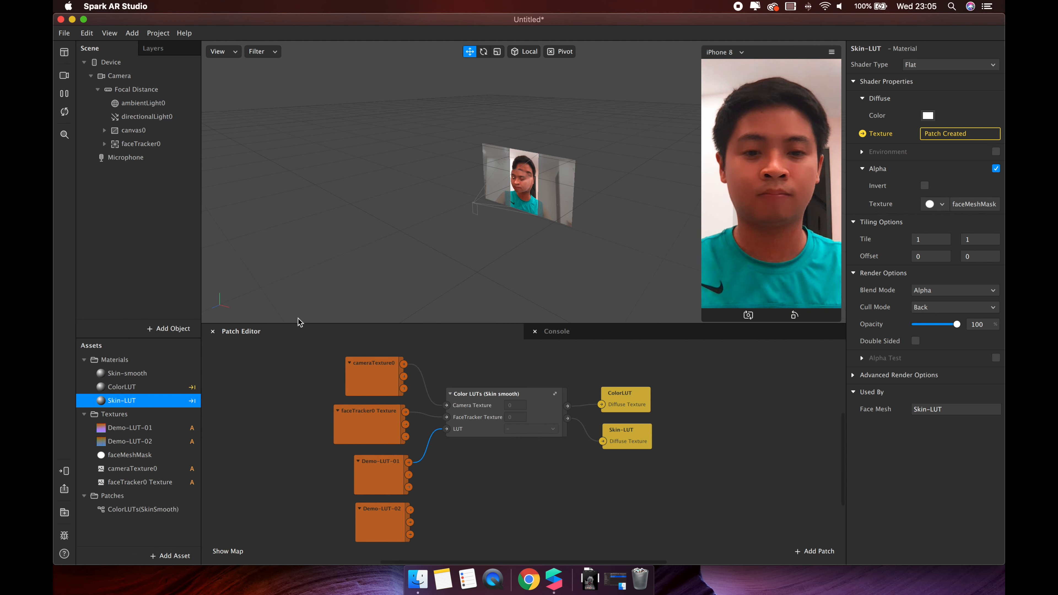